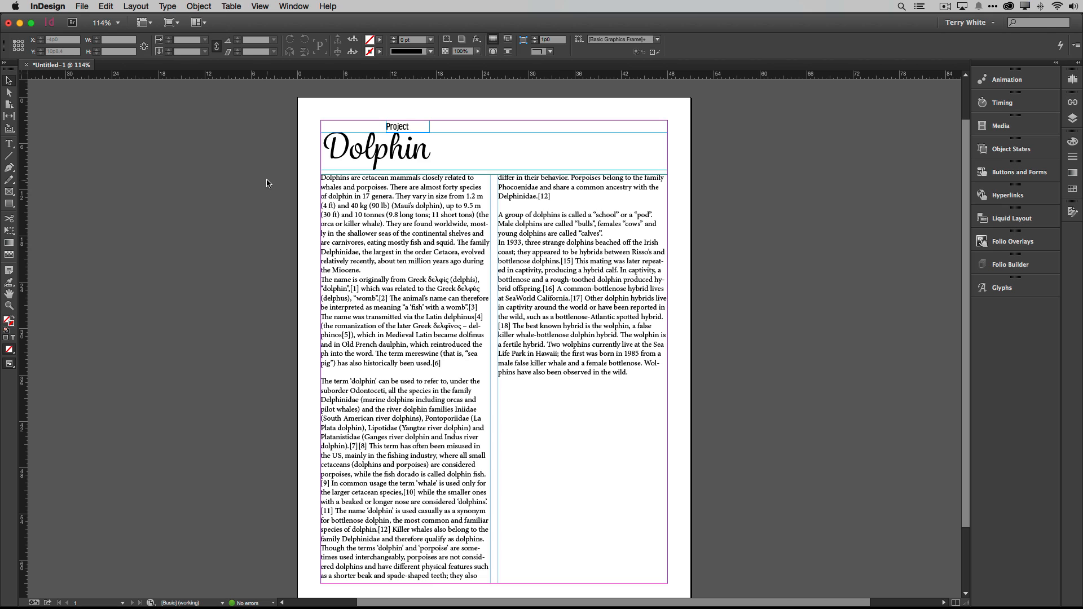
Place the dolphin.ai illustration through File > Place
{"action": "left_click", "coordinate": [81, 6]}
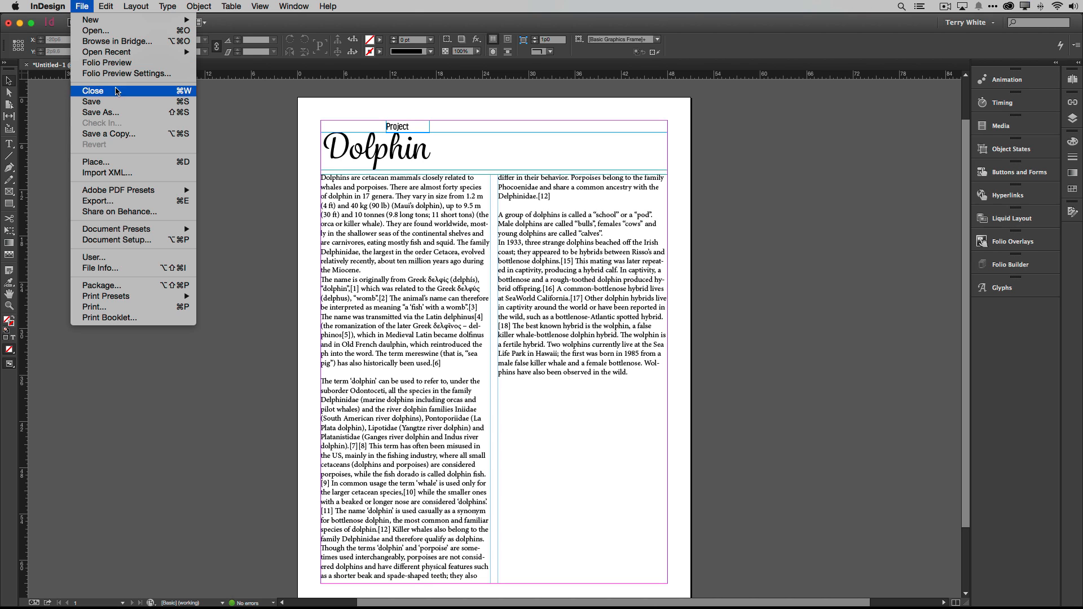
{"action": "left_click", "coordinate": [95, 161]}
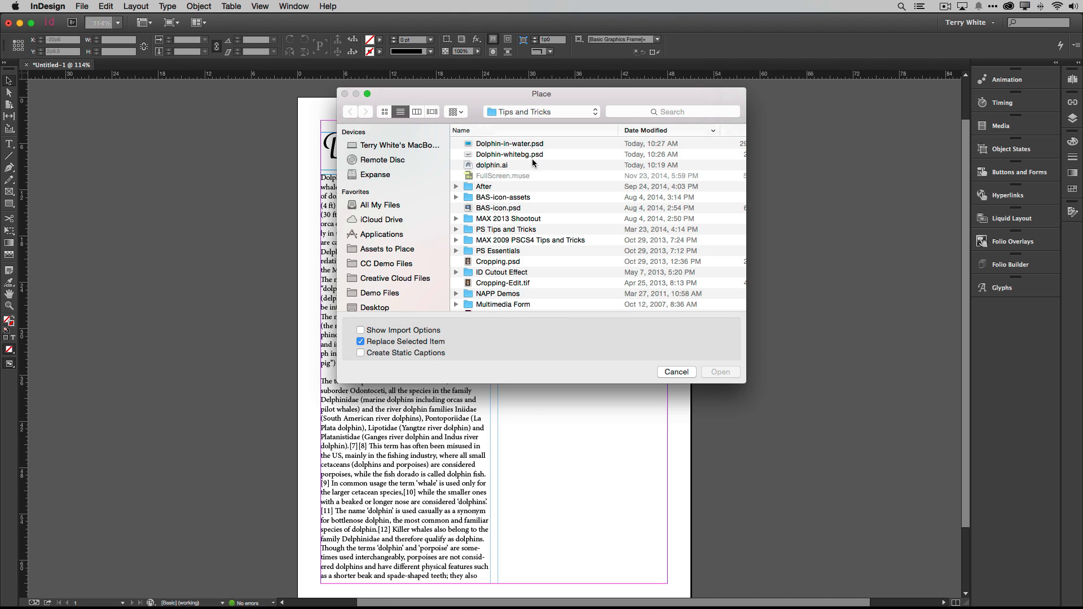
{"action": "mouse_move", "coordinate": [530, 158]}
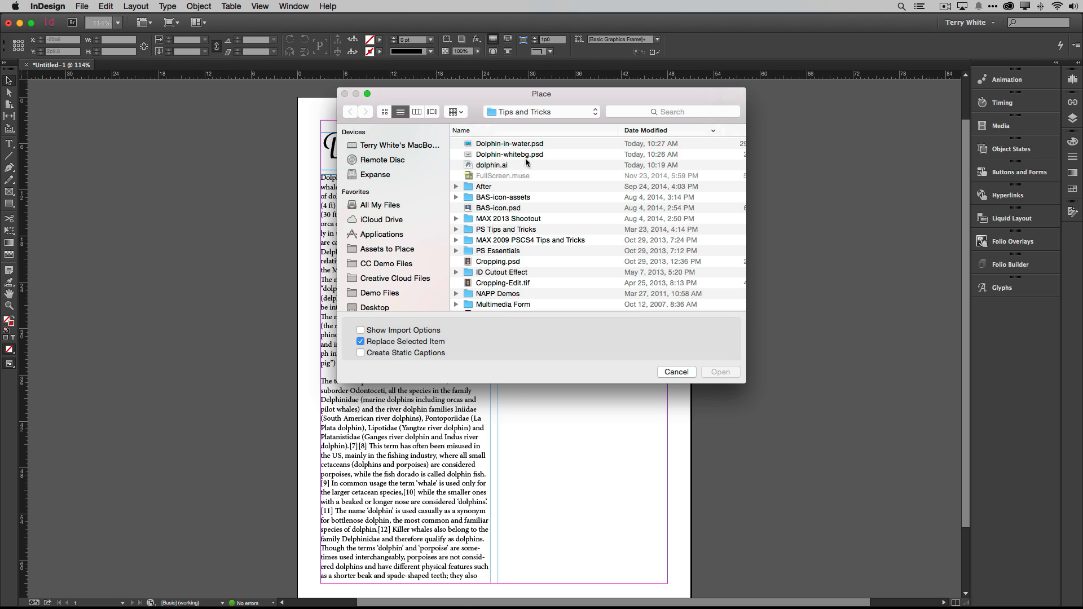
{"action": "left_click", "coordinate": [491, 164]}
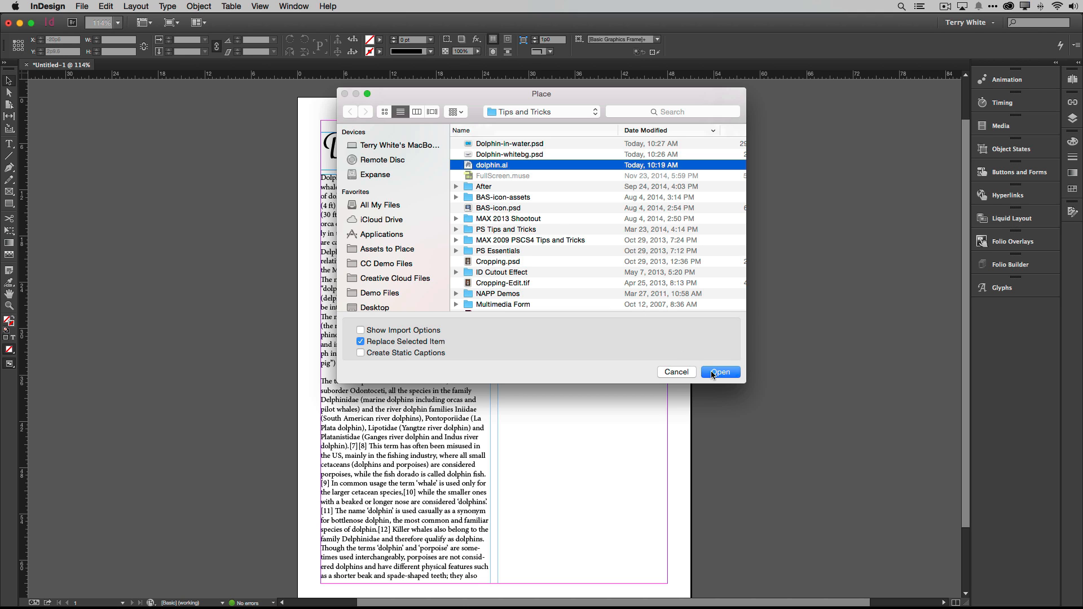
{"action": "left_click", "coordinate": [721, 371]}
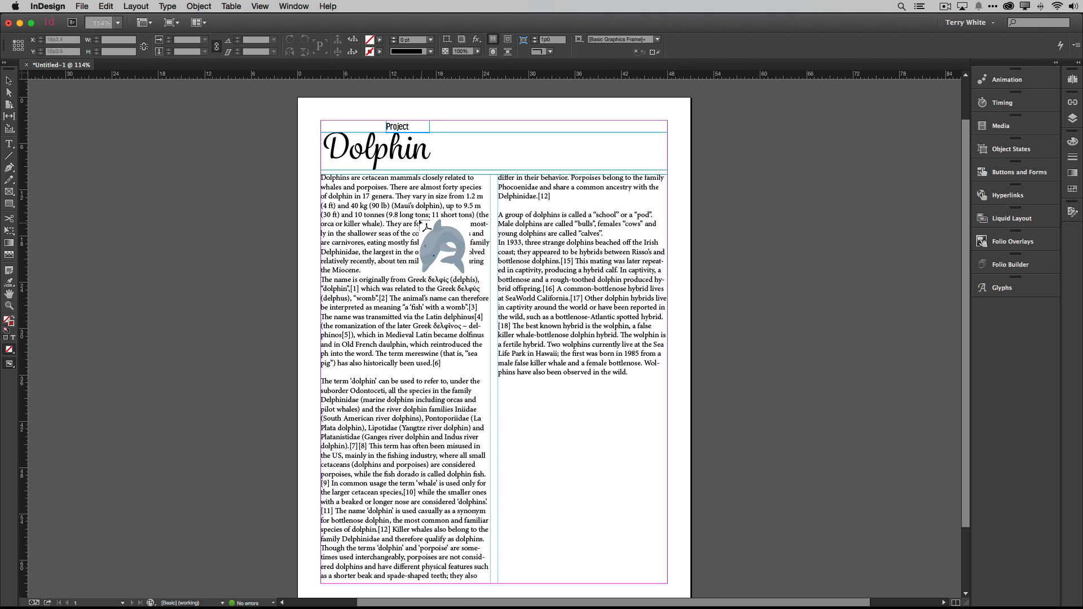
Drag the loaded dolphin graphic out larger across the column gutter
{"action": "left_click_drag", "start_coordinate": [449, 249], "coordinate": [453, 238]}
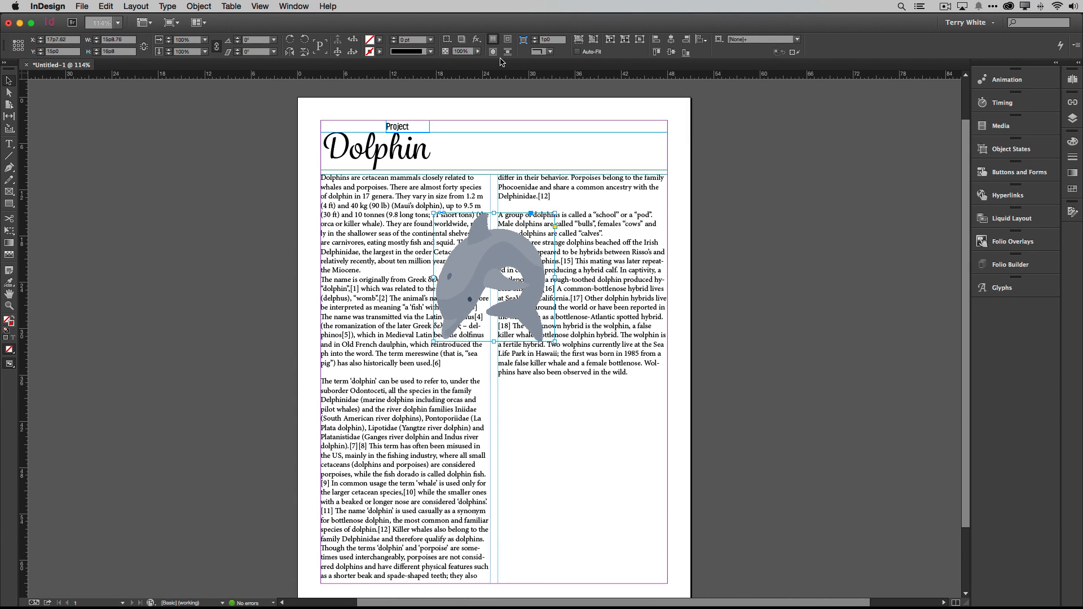
{"action": "mouse_move", "coordinate": [509, 40]}
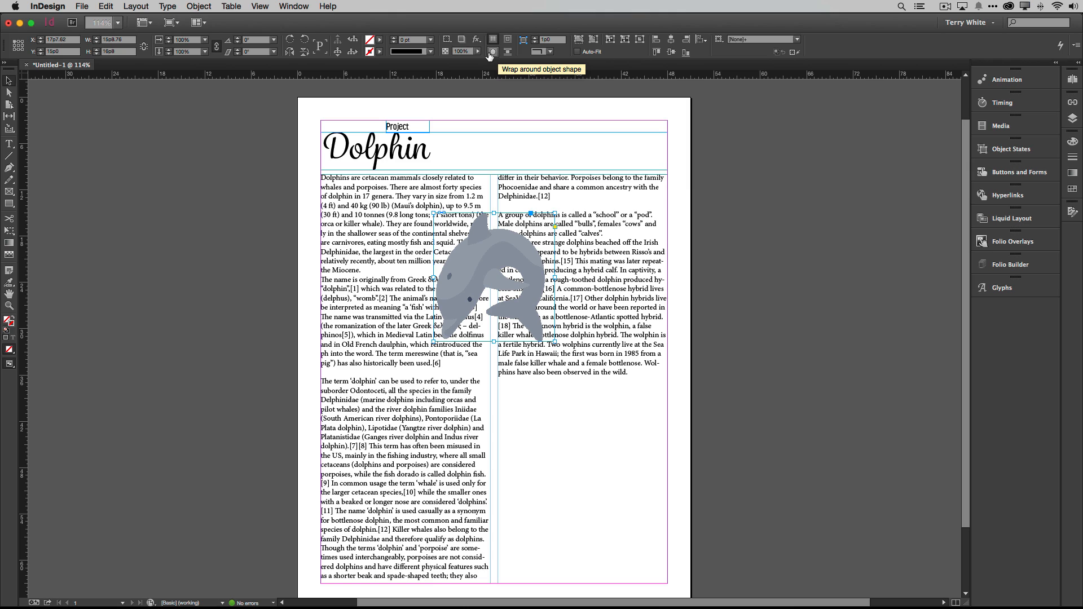
{"action": "mouse_move", "coordinate": [502, 51]}
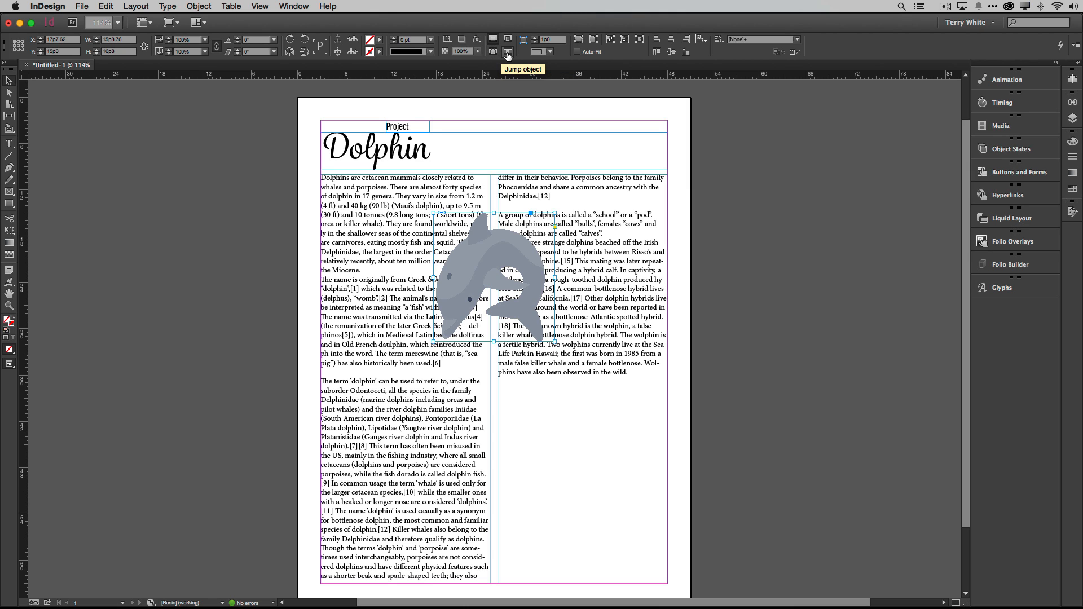
{"action": "mouse_move", "coordinate": [493, 52]}
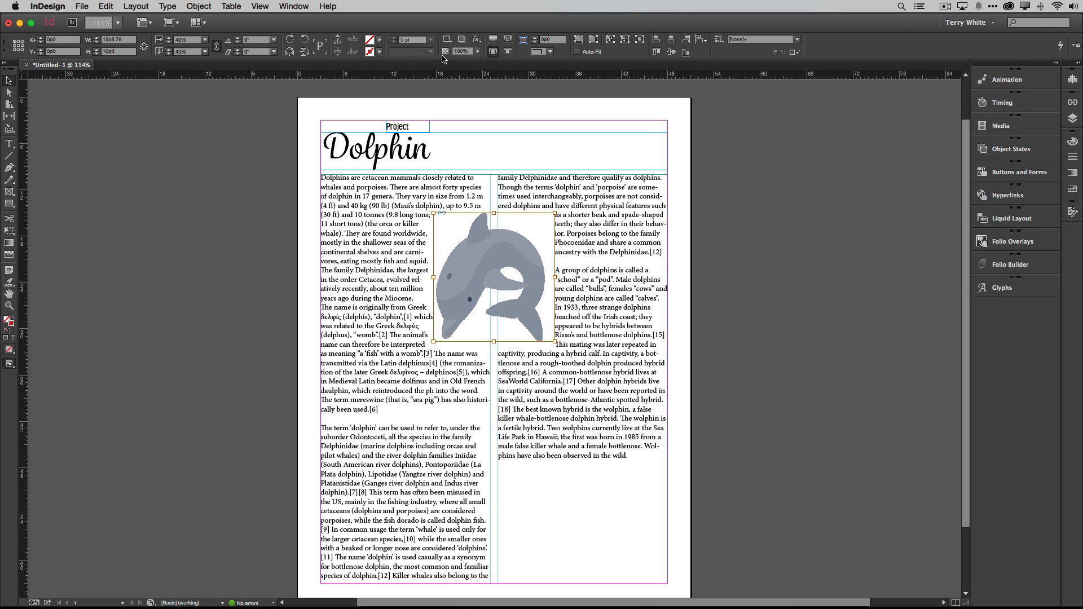
Open the Text Wrap panel, move it aside, and set the contour type to Detect Edges
{"action": "left_click", "coordinate": [293, 6]}
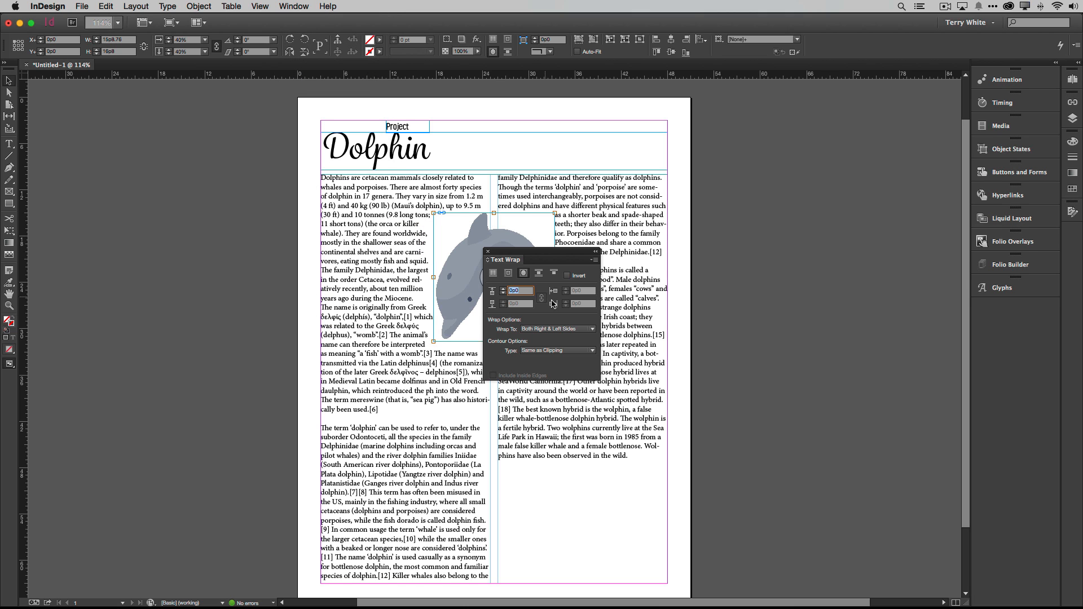
{"action": "left_click_drag", "start_coordinate": [505, 259], "coordinate": [775, 131]}
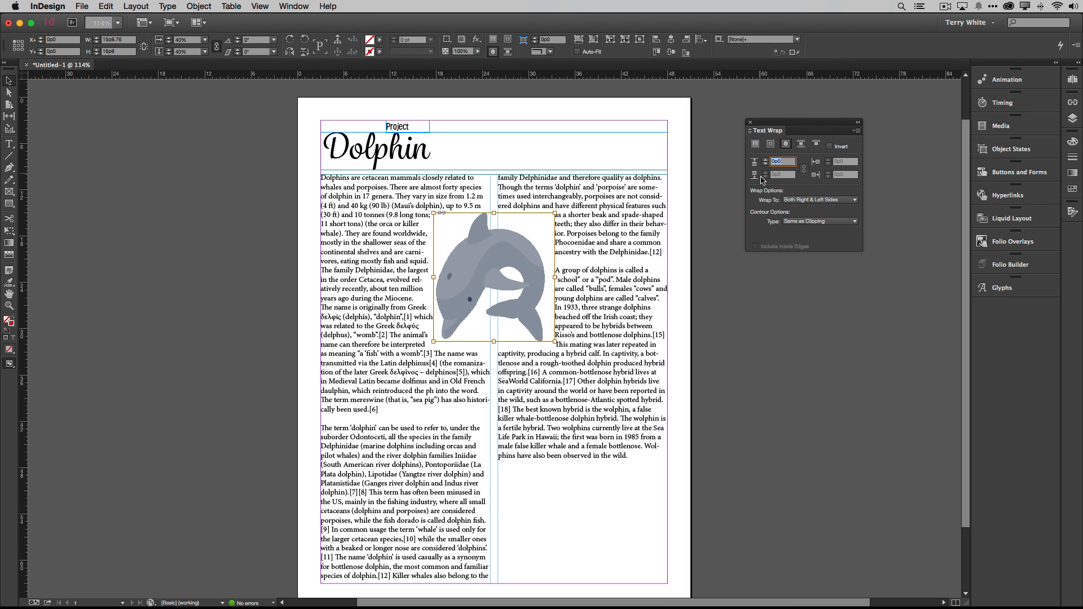
{"action": "mouse_move", "coordinate": [786, 144]}
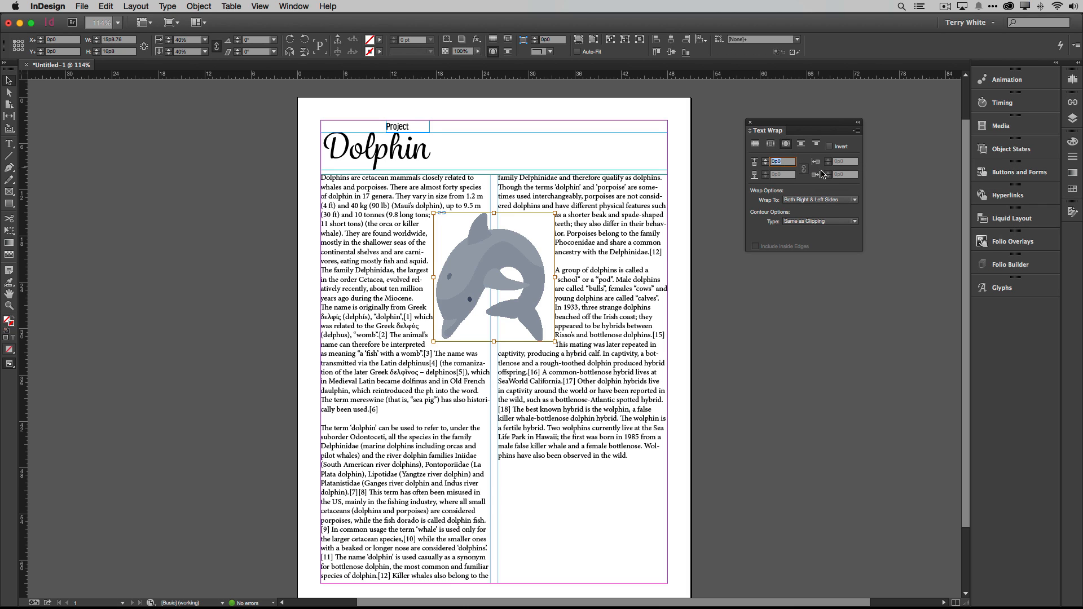
{"action": "mouse_move", "coordinate": [775, 215]}
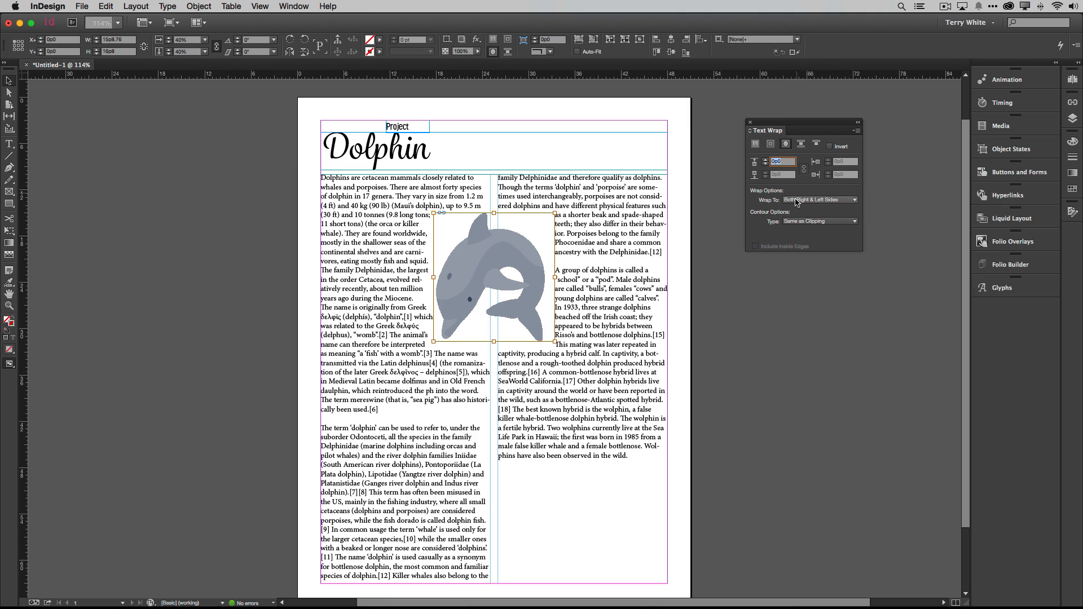
{"action": "left_click", "coordinate": [819, 199]}
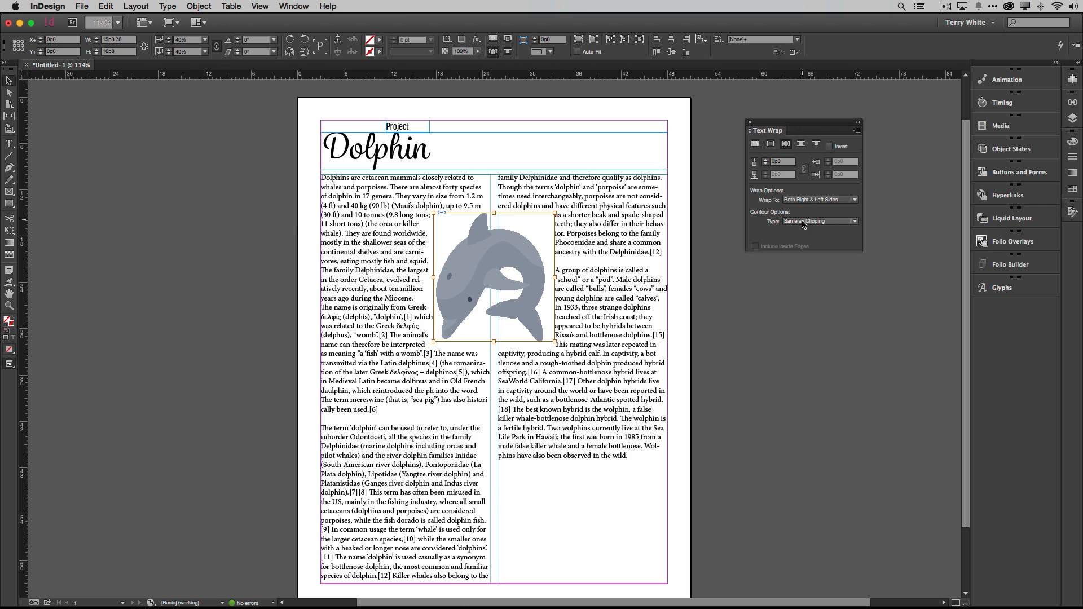
{"action": "left_click", "coordinate": [819, 221]}
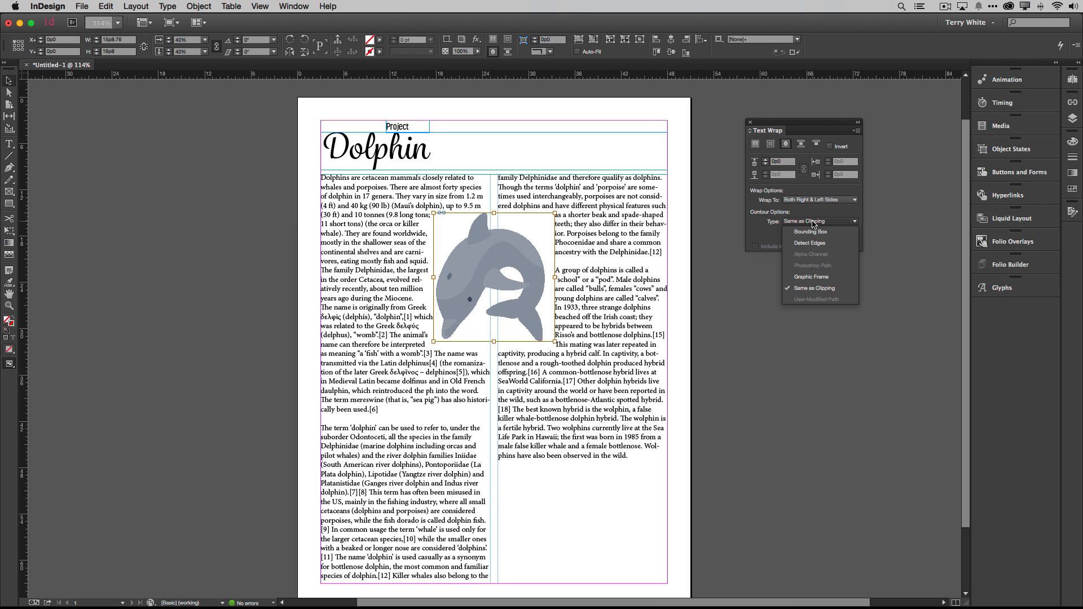
{"action": "mouse_move", "coordinate": [809, 243]}
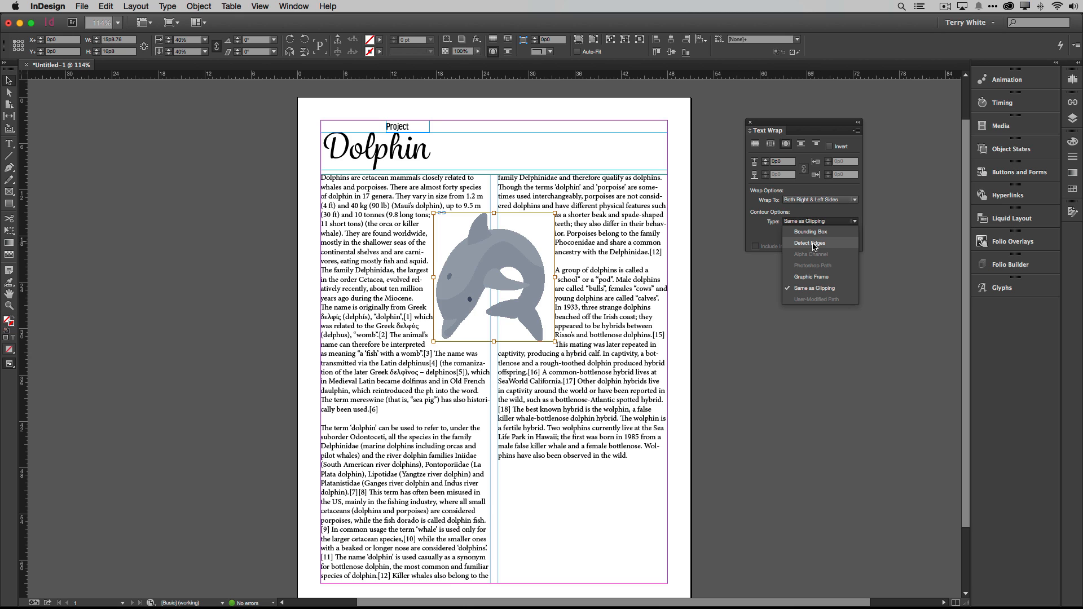
{"action": "left_click", "coordinate": [810, 242]}
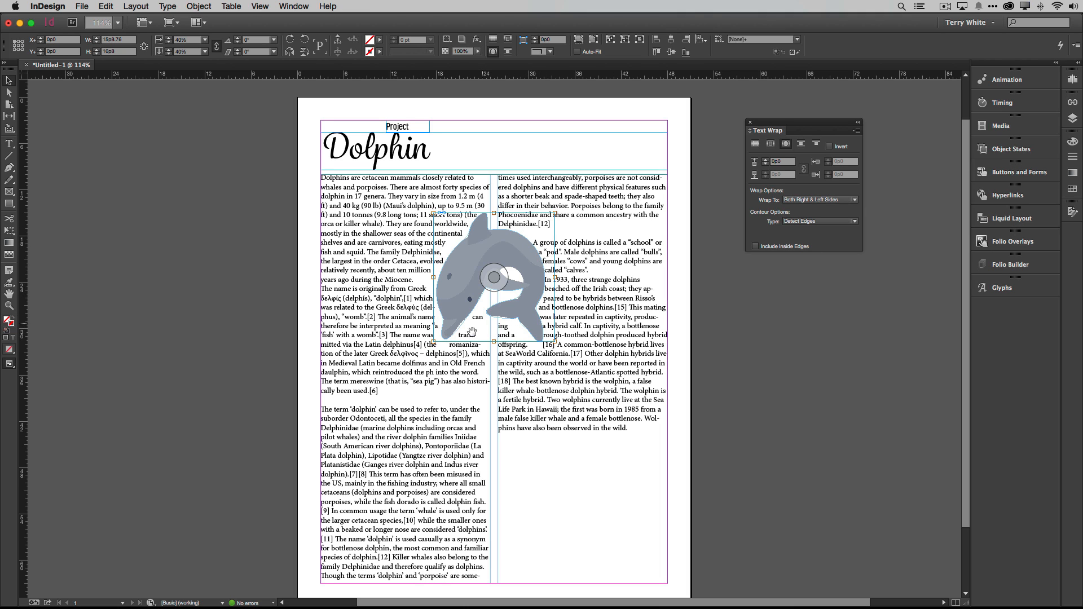
{"action": "mouse_move", "coordinate": [505, 318]}
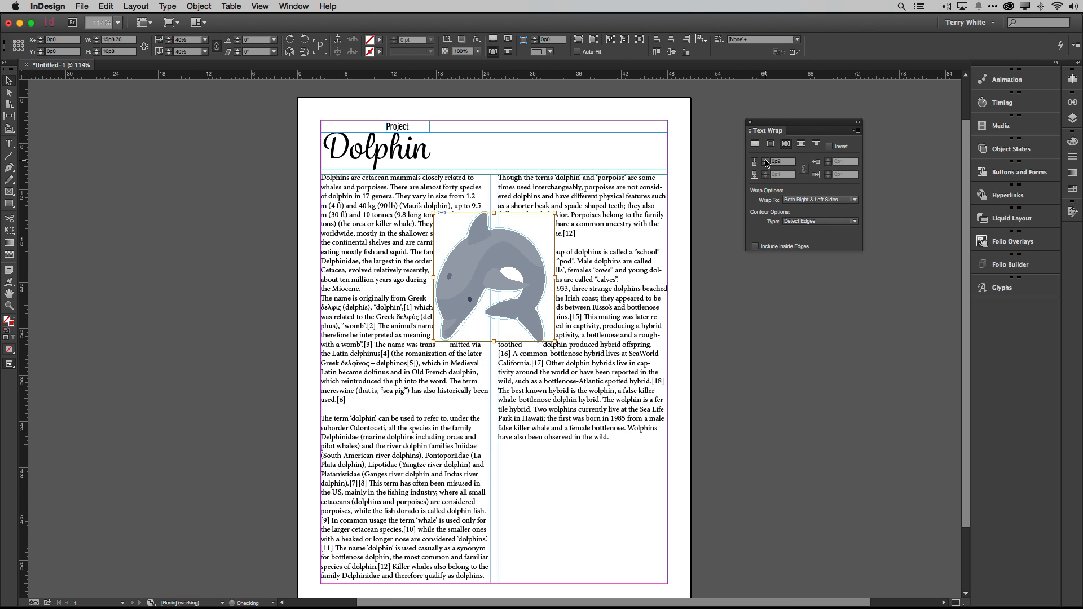
Increase the text wrap offset around the dolphin
{"action": "left_click", "coordinate": [782, 162]}
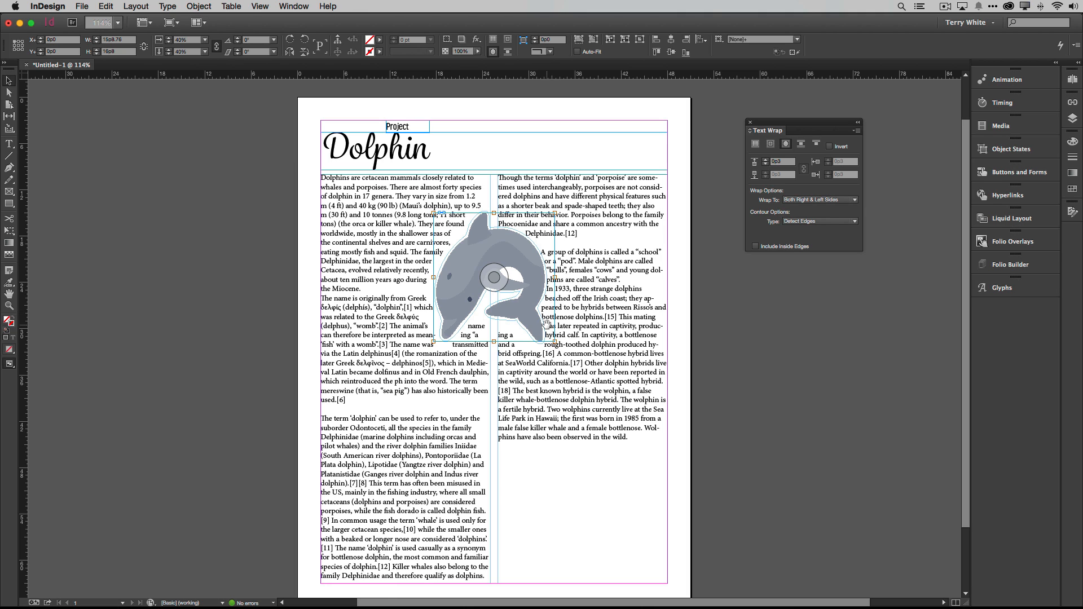
{"action": "mouse_move", "coordinate": [476, 331]}
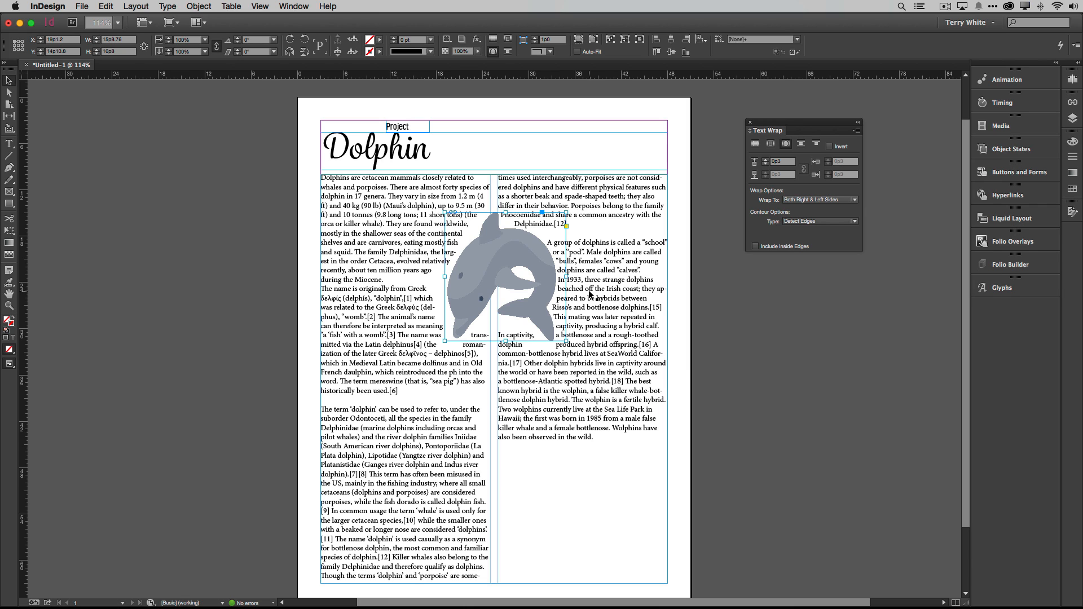
{"action": "mouse_move", "coordinate": [672, 266]}
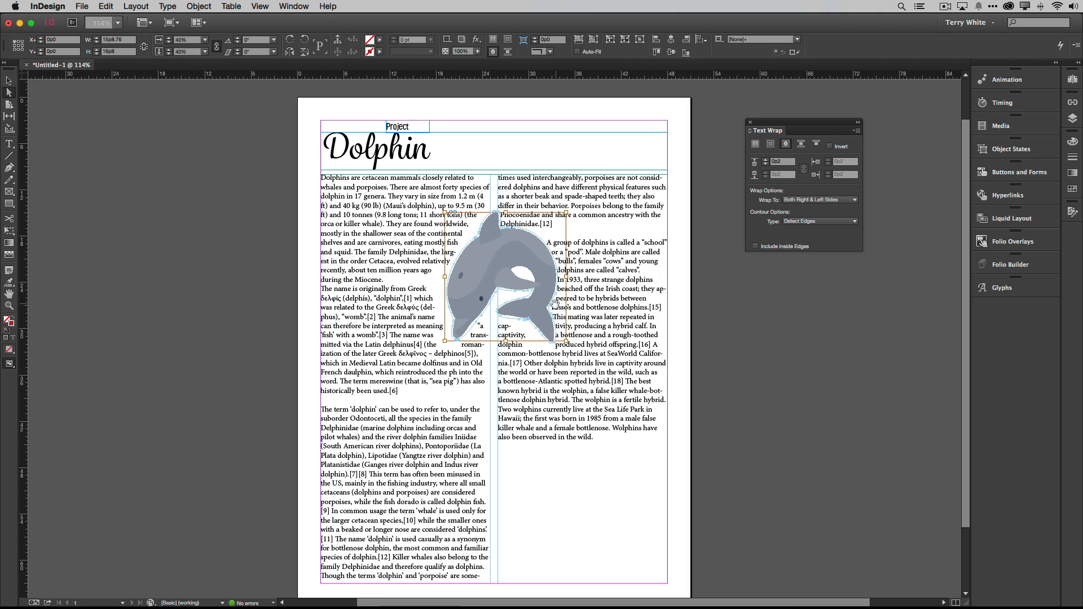
{"action": "mouse_move", "coordinate": [463, 325]}
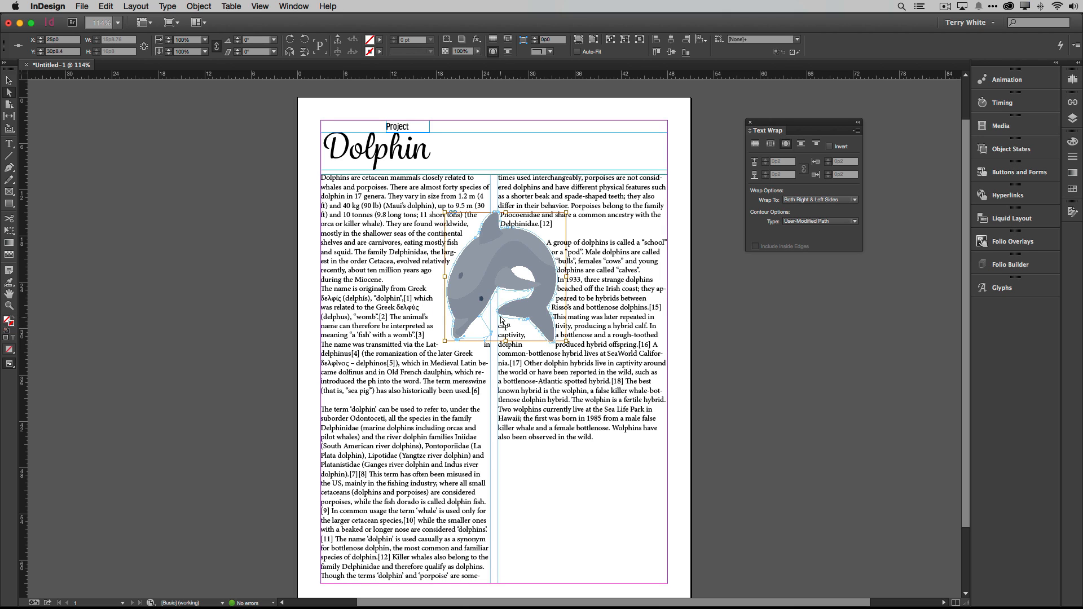
Drag a wrap path point inside the dolphin's curl to reshape the contour
{"action": "left_click_drag", "start_coordinate": [501, 317], "coordinate": [496, 342]}
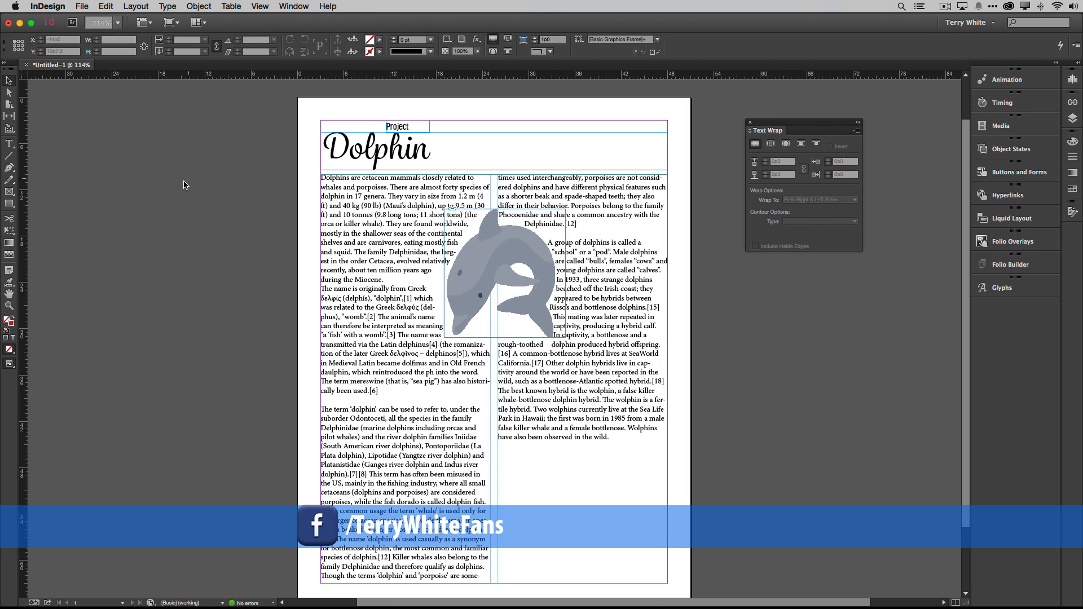
Place the Dolphin-whitebg.psd photo on the page
{"action": "left_click", "coordinate": [88, 6]}
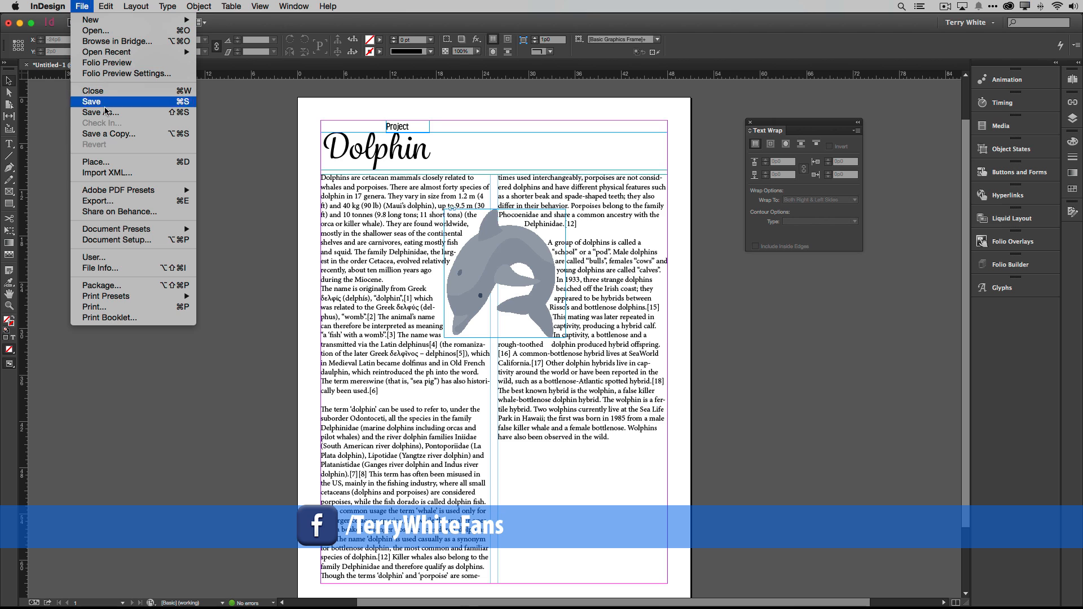
{"action": "left_click", "coordinate": [96, 162]}
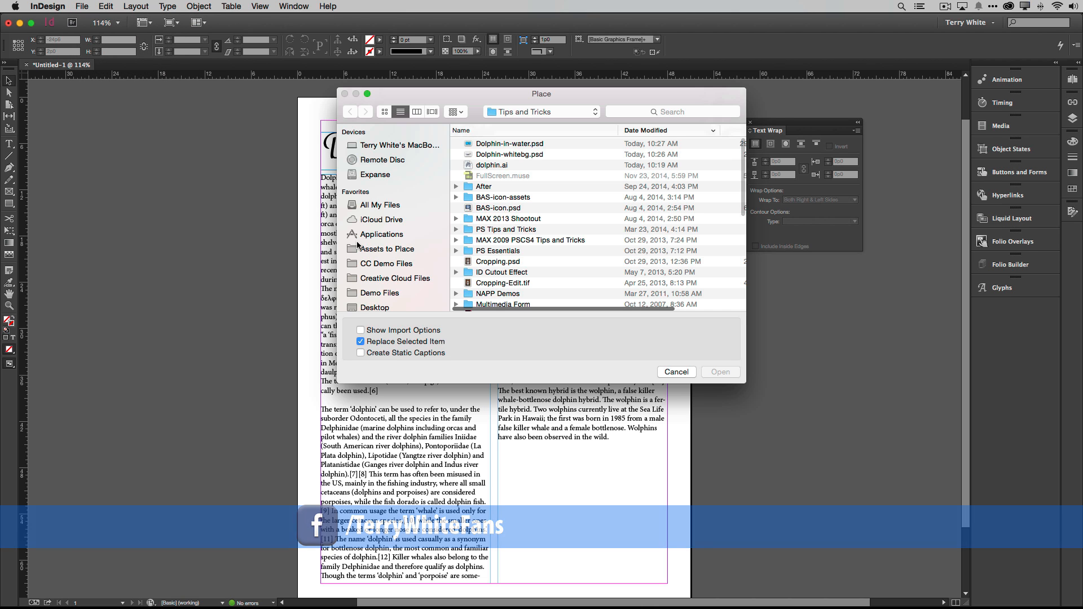
{"action": "left_click", "coordinate": [720, 372]}
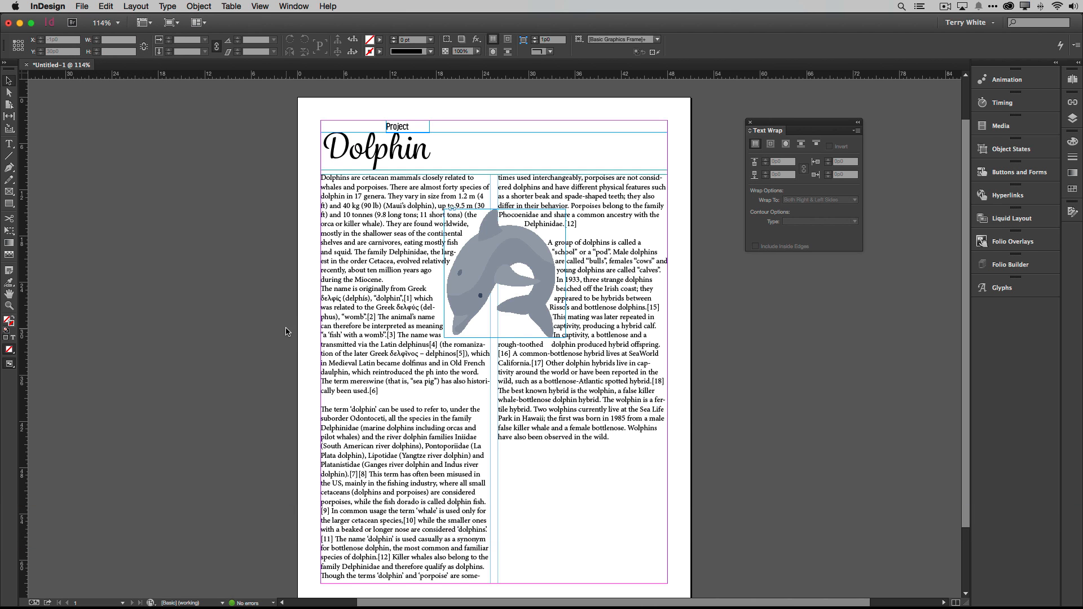
{"action": "left_click", "coordinate": [81, 5]}
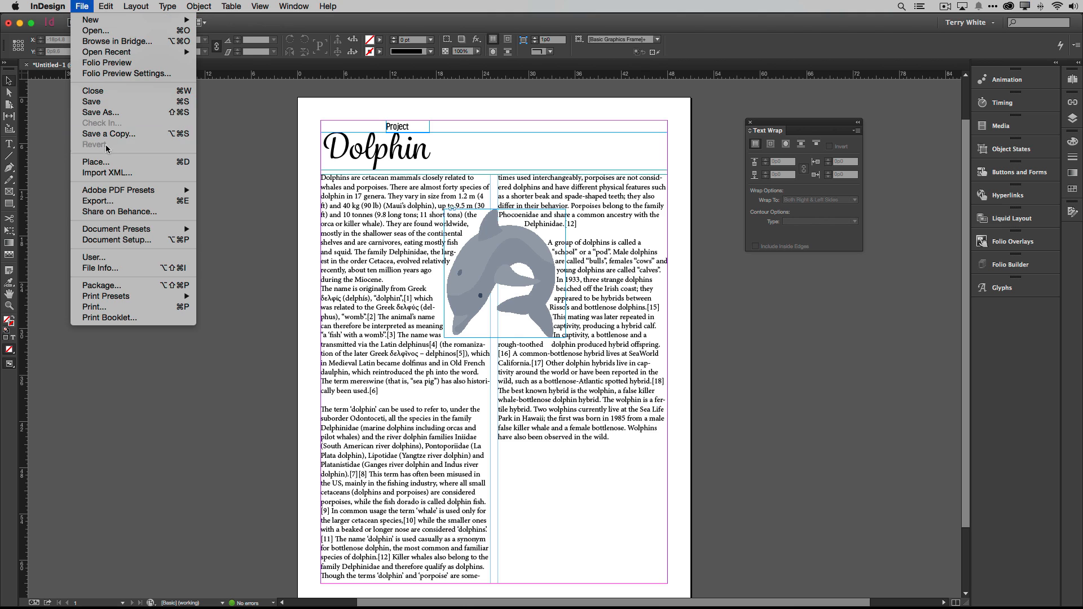
{"action": "left_click", "coordinate": [95, 162]}
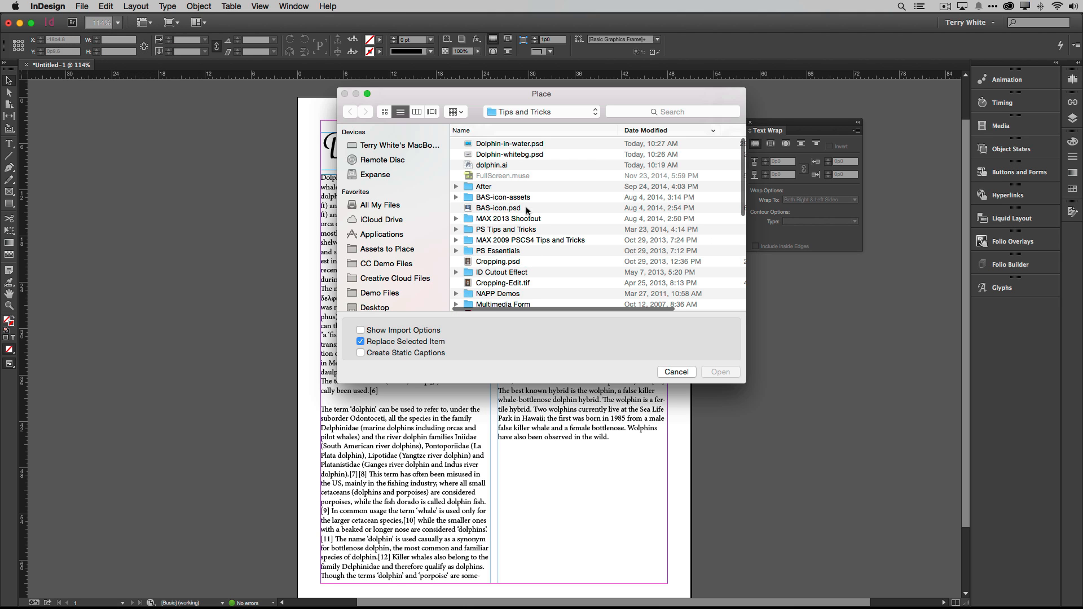
{"action": "left_click", "coordinate": [508, 154]}
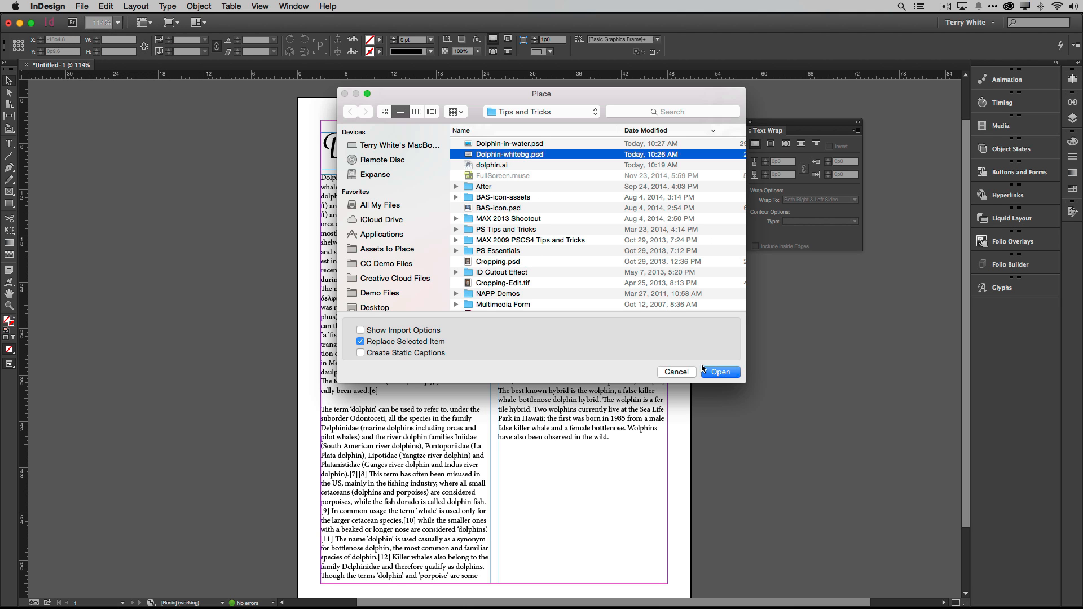
{"action": "left_click", "coordinate": [720, 372]}
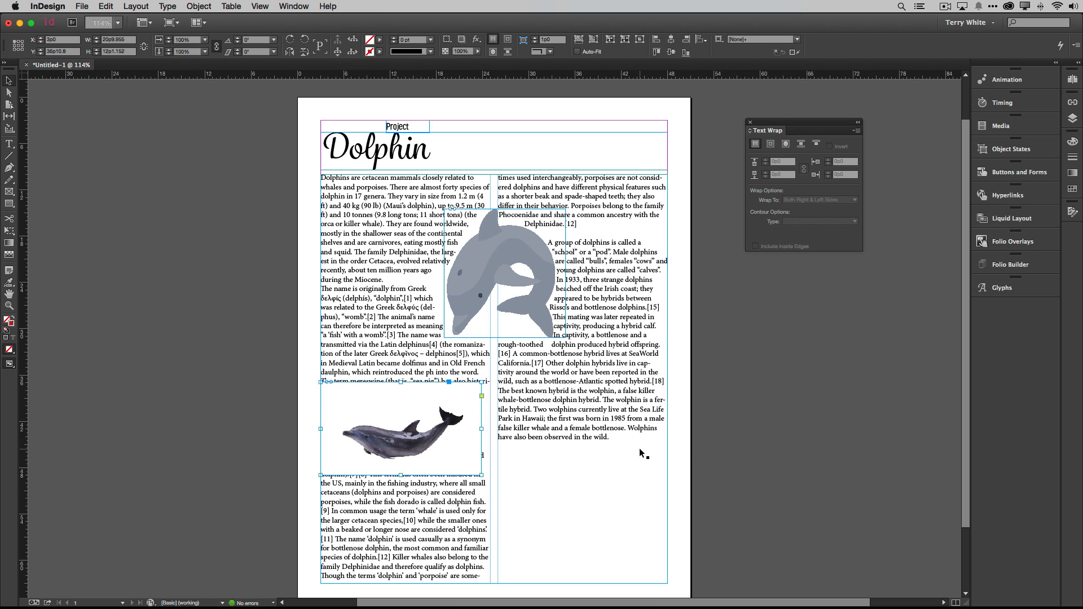
{"action": "mouse_move", "coordinate": [492, 487]}
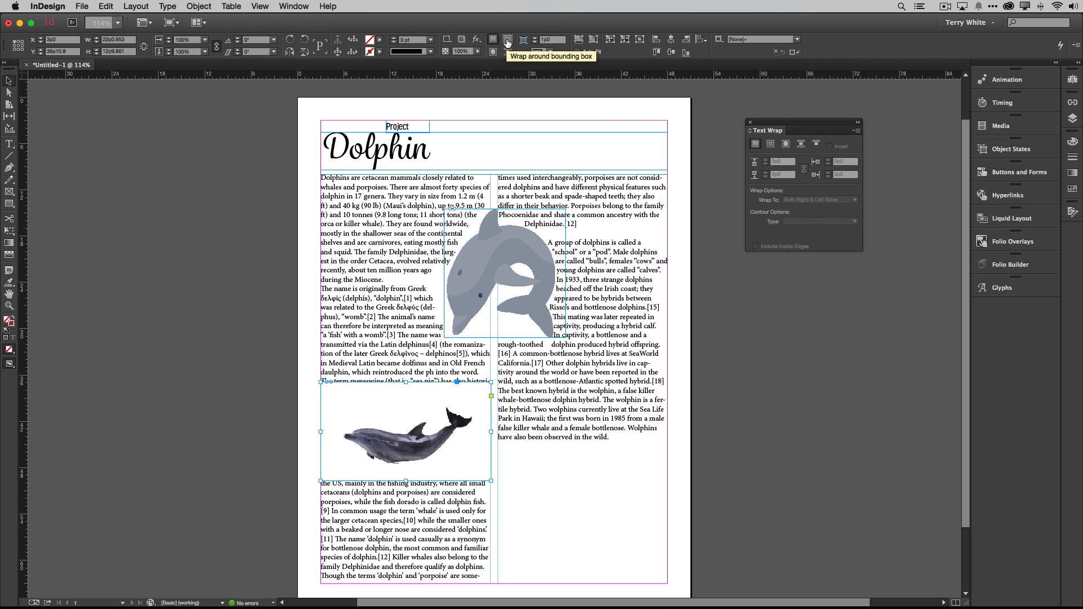
Wrap text around the photo's frame, try Detect Edges, then revert to Same as Clipping
{"action": "left_click", "coordinate": [506, 40]}
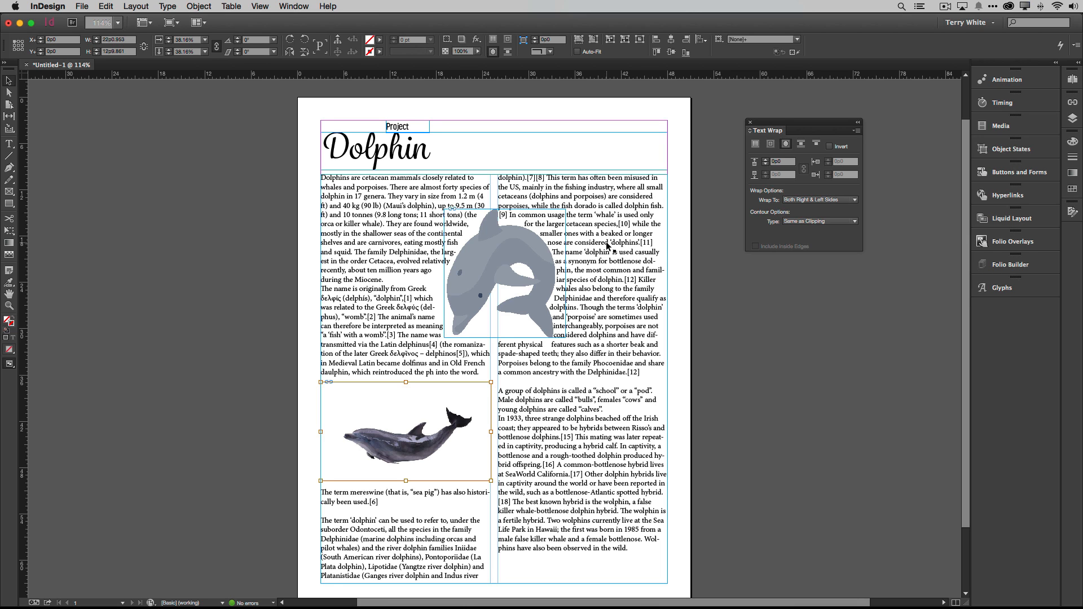
{"action": "left_click", "coordinate": [820, 221]}
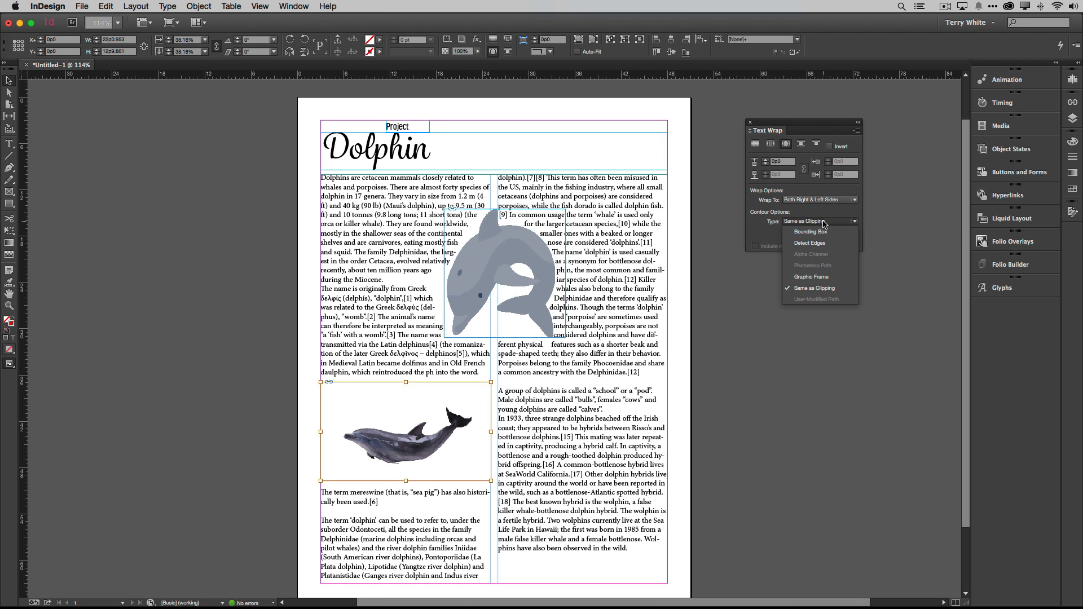
{"action": "left_click", "coordinate": [810, 242]}
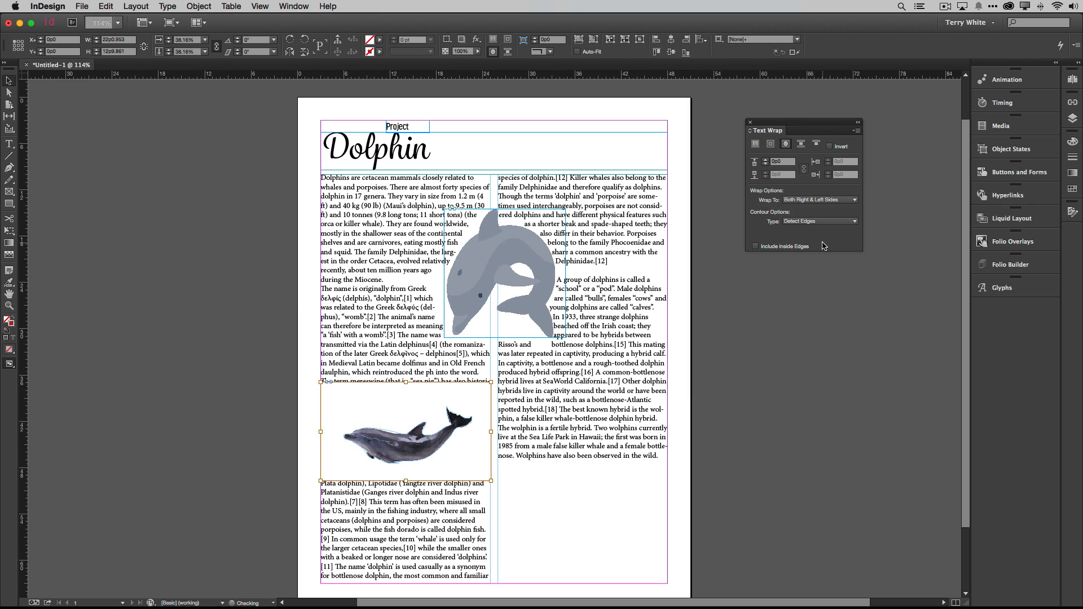
{"action": "left_click", "coordinate": [842, 221]}
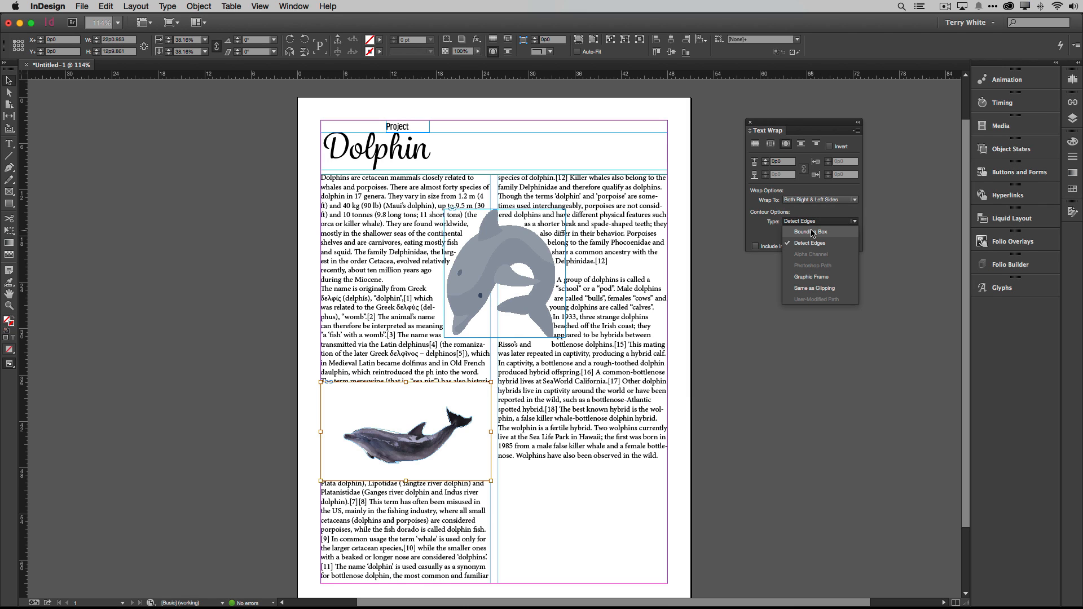
{"action": "left_click", "coordinate": [809, 242]}
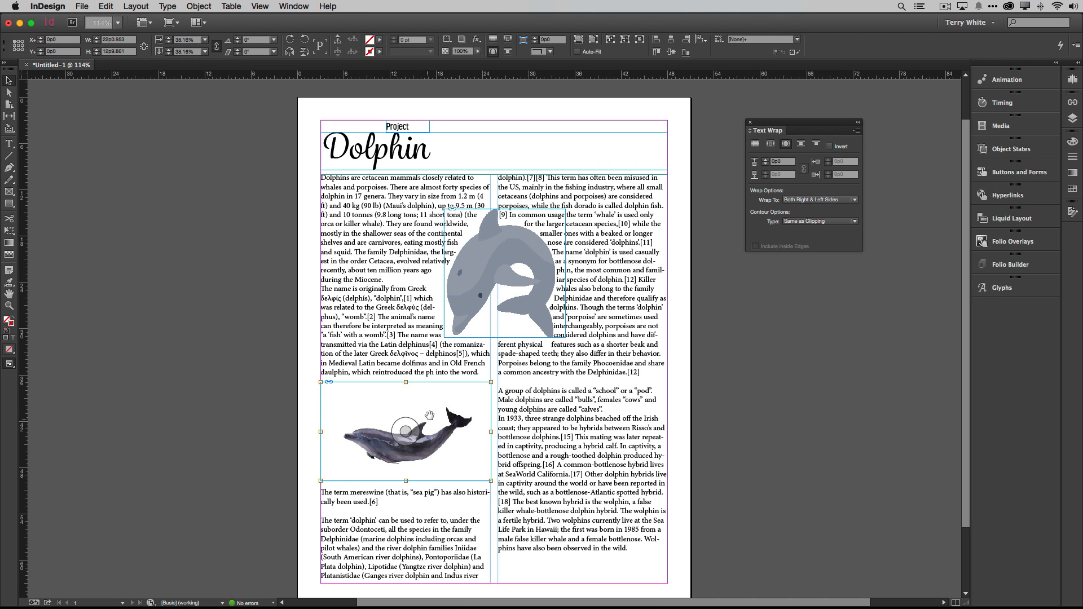
{"action": "right_click", "coordinate": [427, 414]}
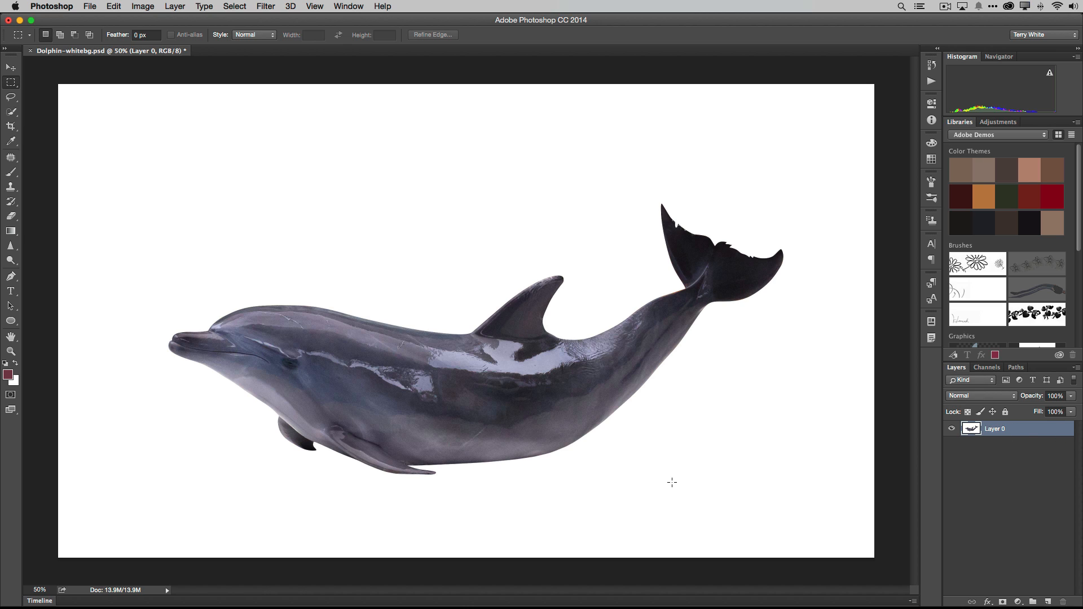
{"action": "mouse_move", "coordinate": [37, 156]}
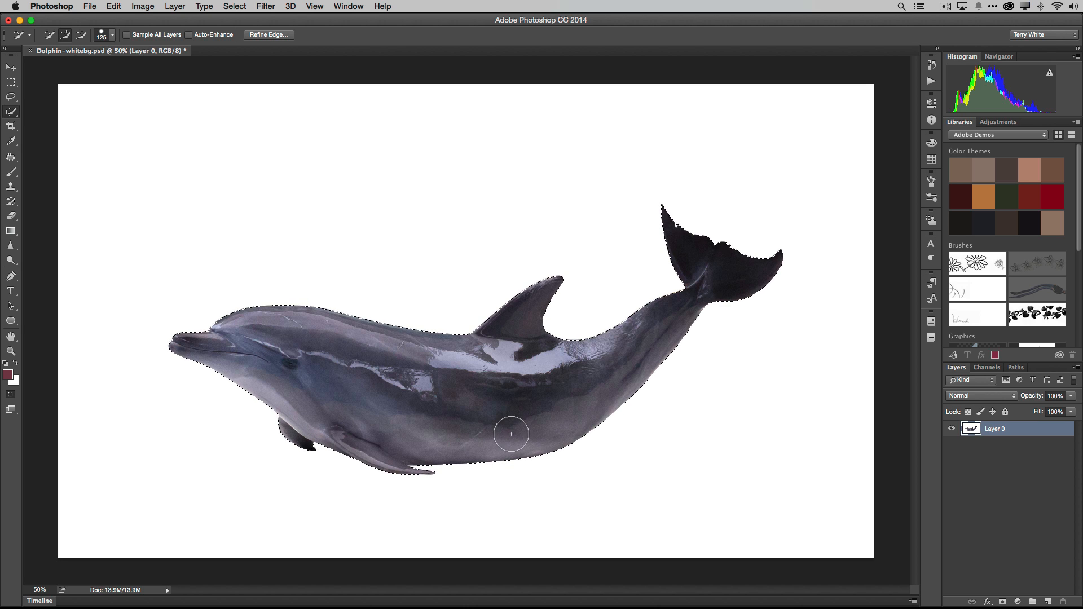
Delete the dolphin photo's white background in Photoshop and save the PSD
{"action": "left_click", "coordinate": [240, 6]}
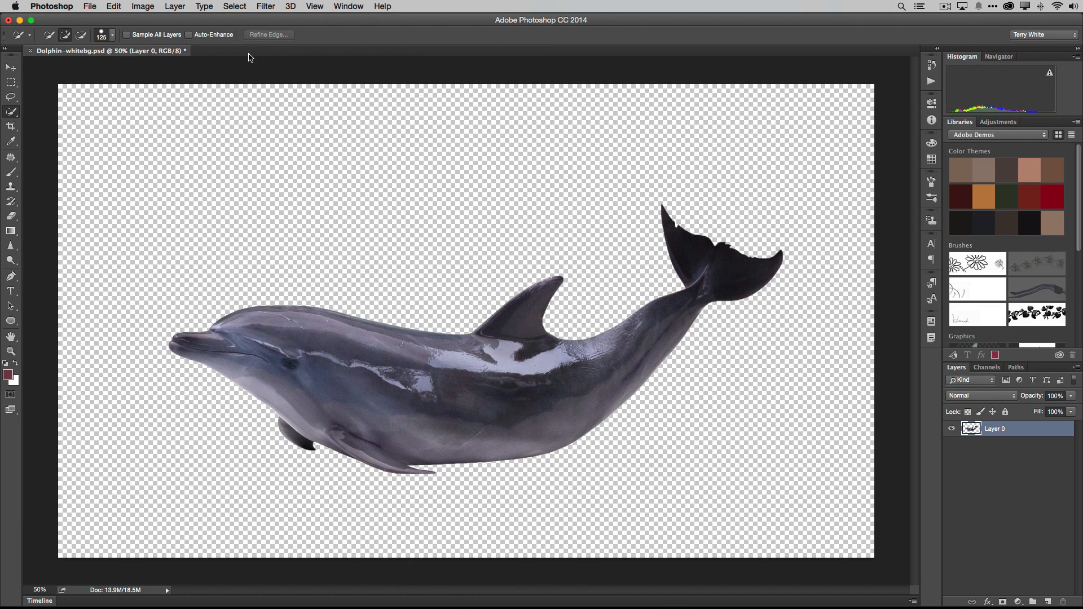
{"action": "left_click", "coordinate": [99, 6]}
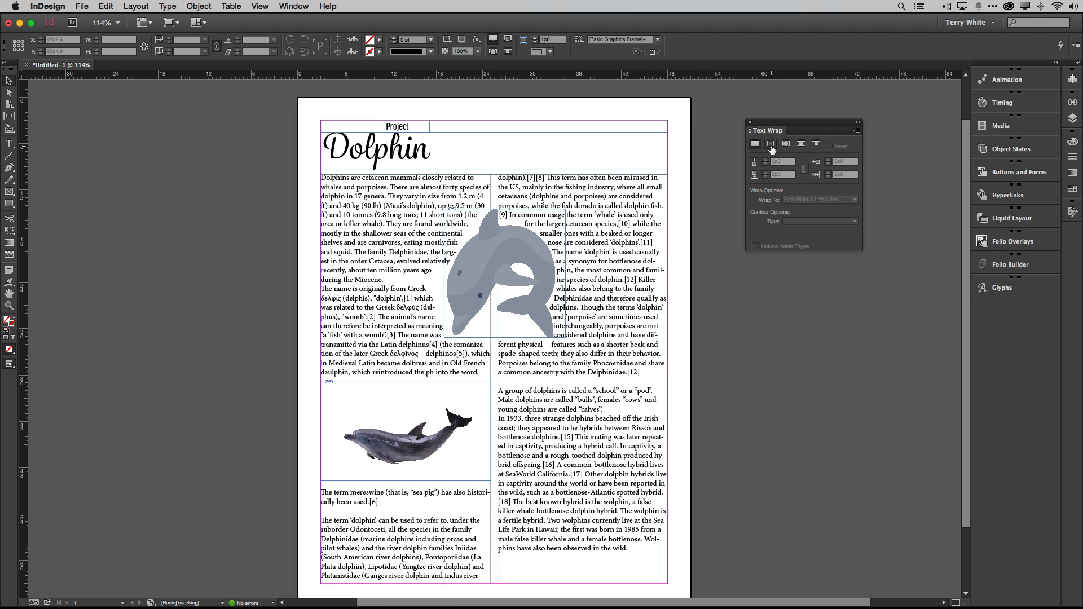
Select the updated dolphin photo and wrap text along its detected edges
{"action": "left_click", "coordinate": [785, 144]}
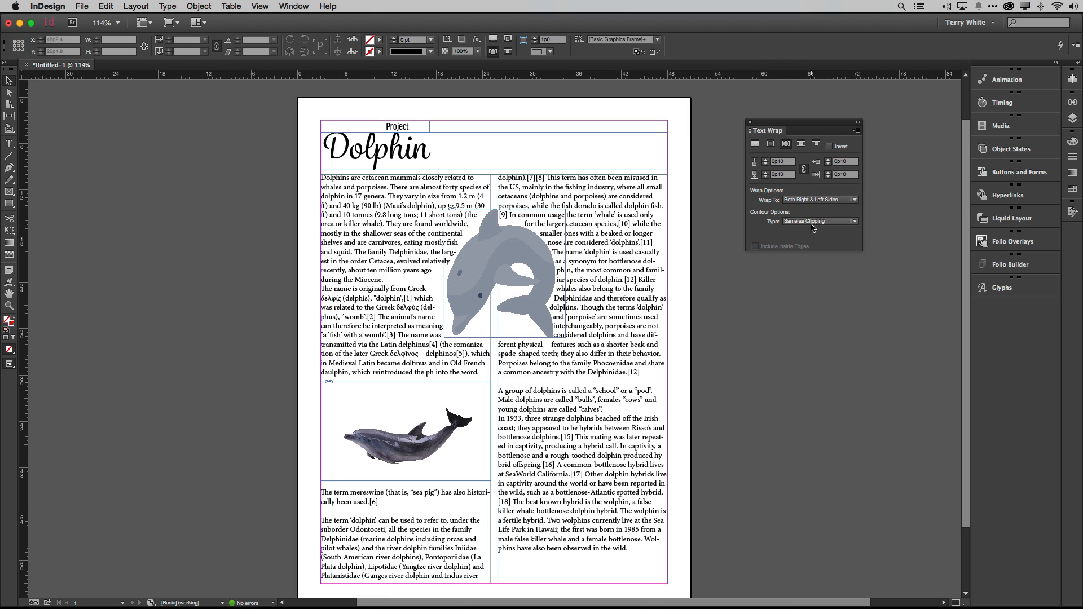
{"action": "left_click", "coordinate": [819, 221]}
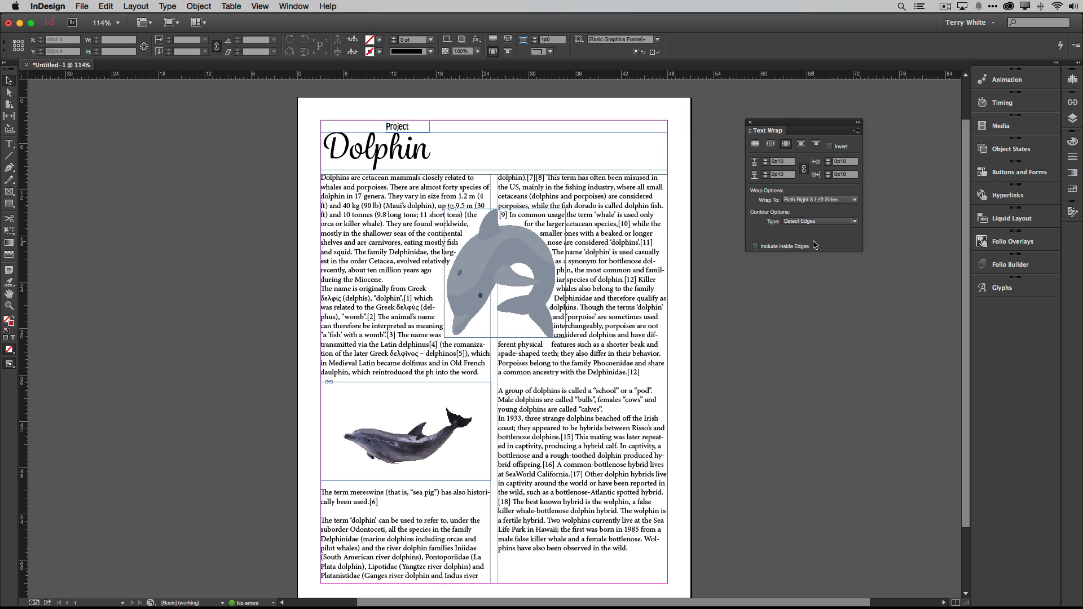
{"action": "left_click", "coordinate": [393, 429]}
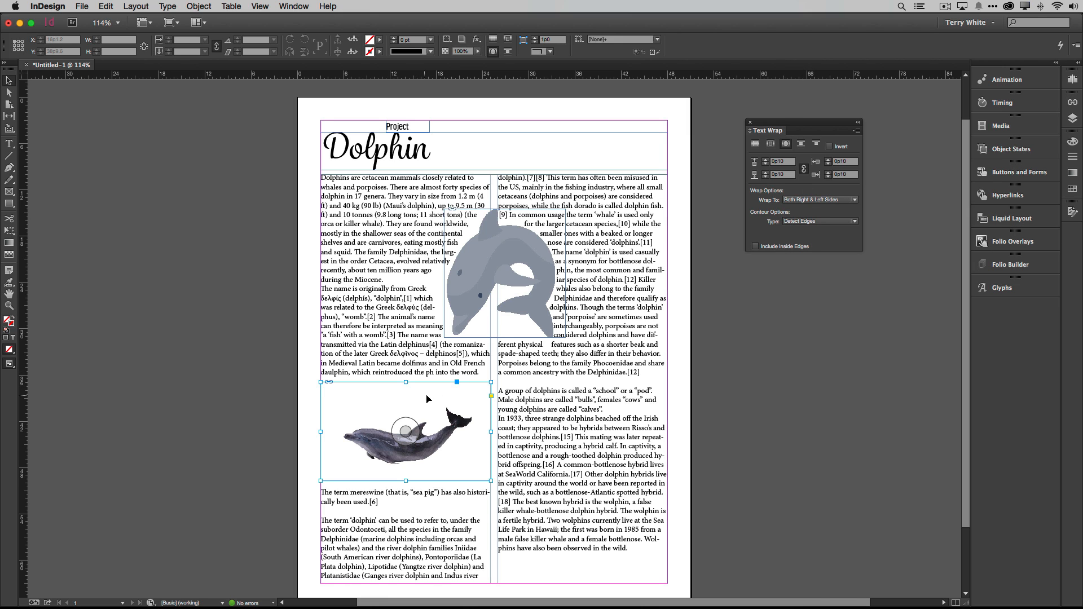
{"action": "left_click", "coordinate": [785, 145]}
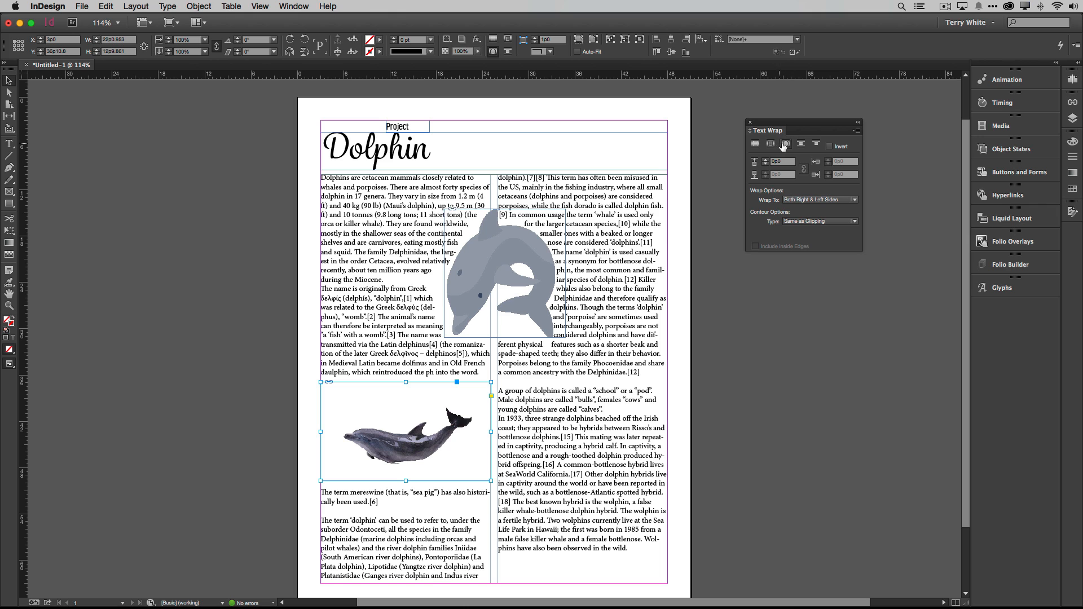
{"action": "left_click", "coordinate": [847, 221]}
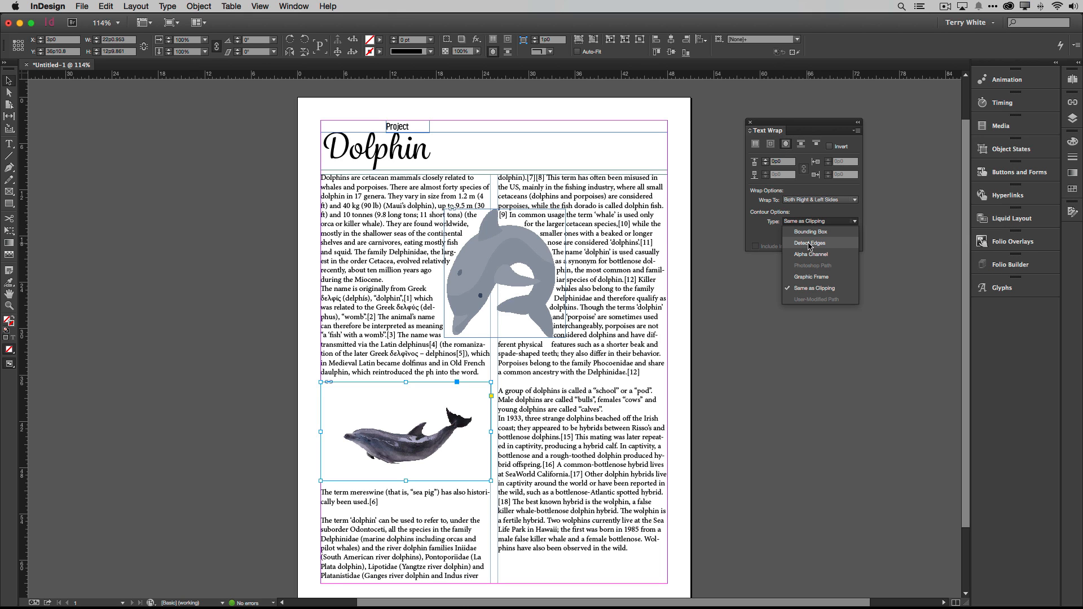
{"action": "left_click", "coordinate": [809, 242]}
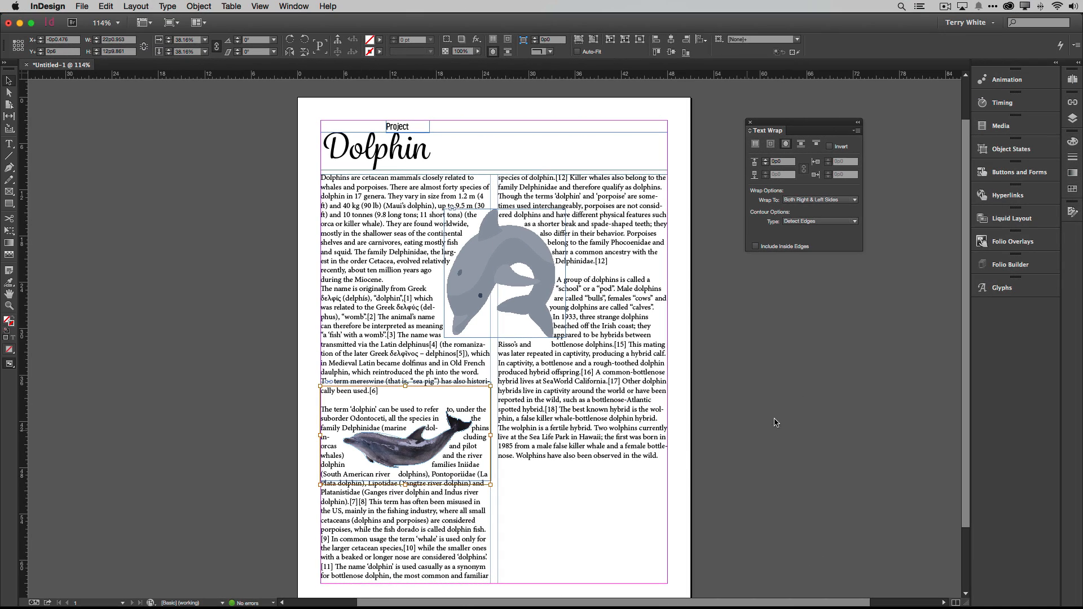
{"action": "left_click", "coordinate": [819, 221]}
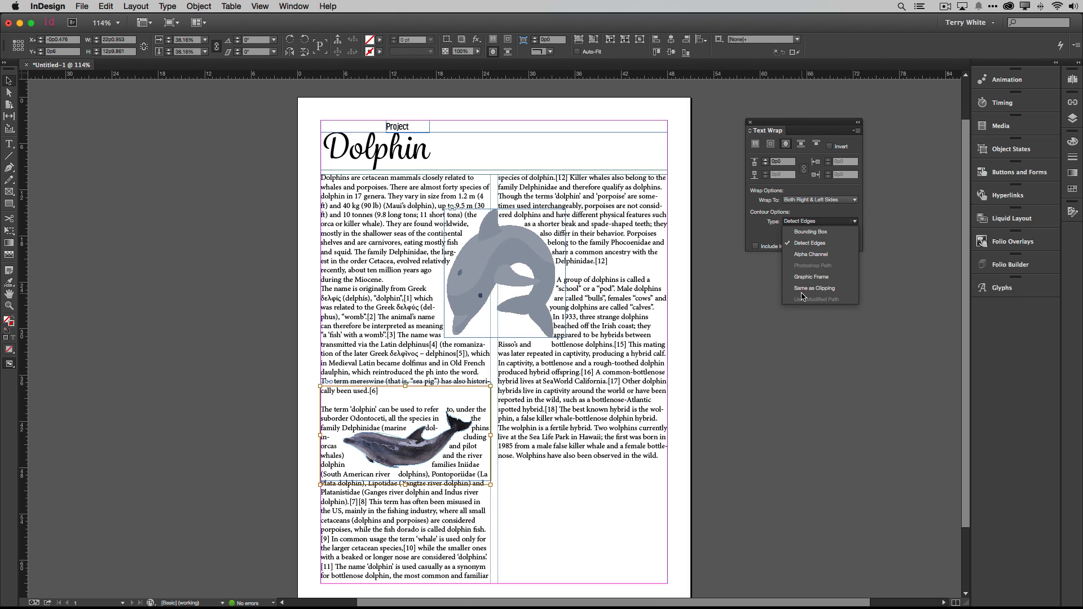
{"action": "mouse_move", "coordinate": [717, 289]}
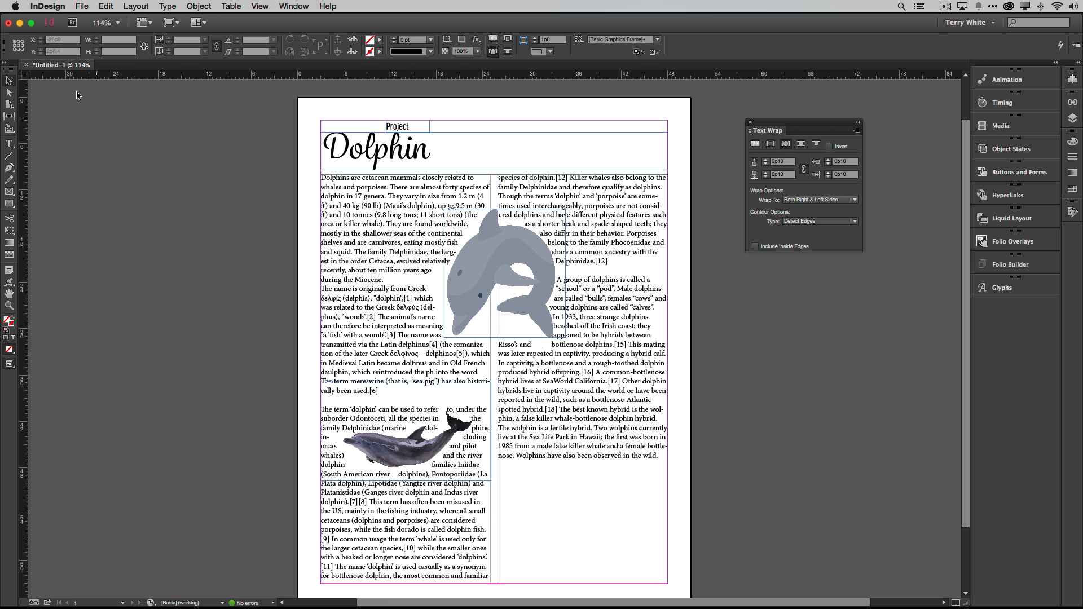
Place Dolphin-in-water.psd in the right column
{"action": "left_click", "coordinate": [84, 6]}
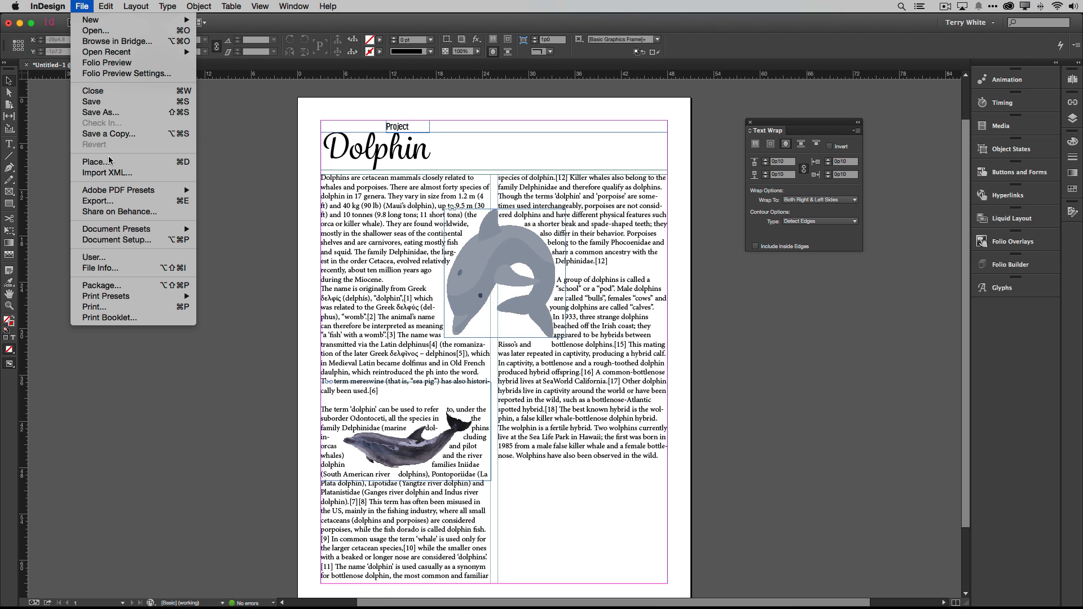
{"action": "left_click", "coordinate": [91, 159]}
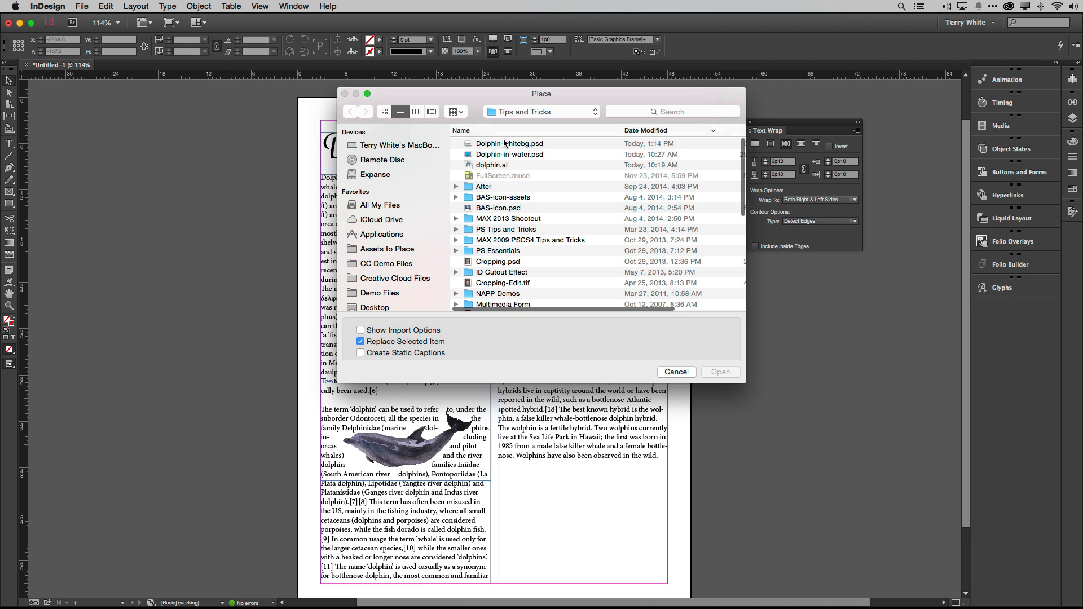
{"action": "left_click", "coordinate": [509, 154]}
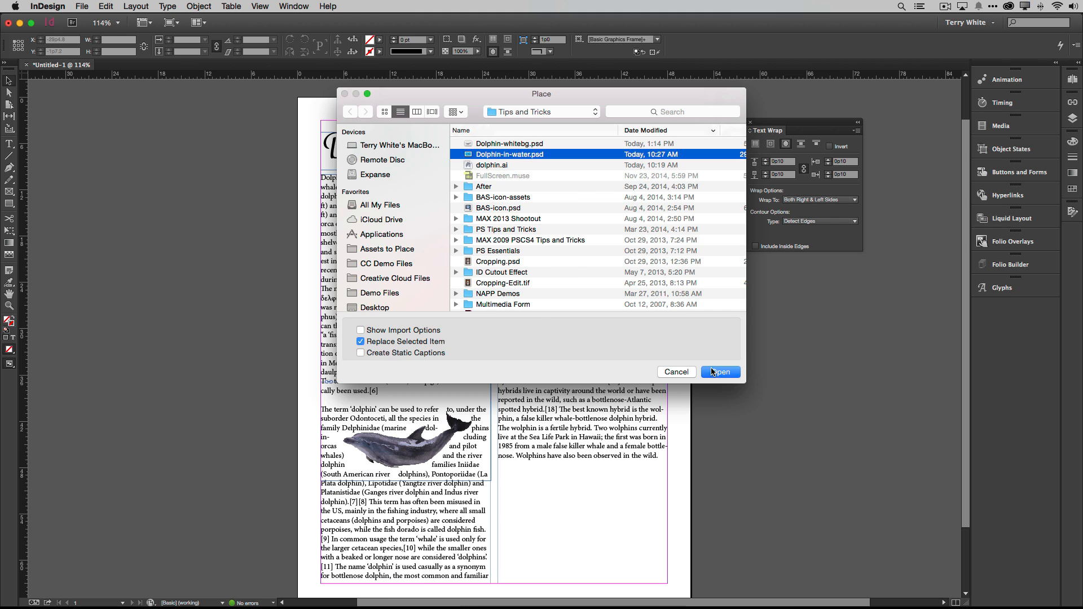
{"action": "left_click", "coordinate": [720, 372]}
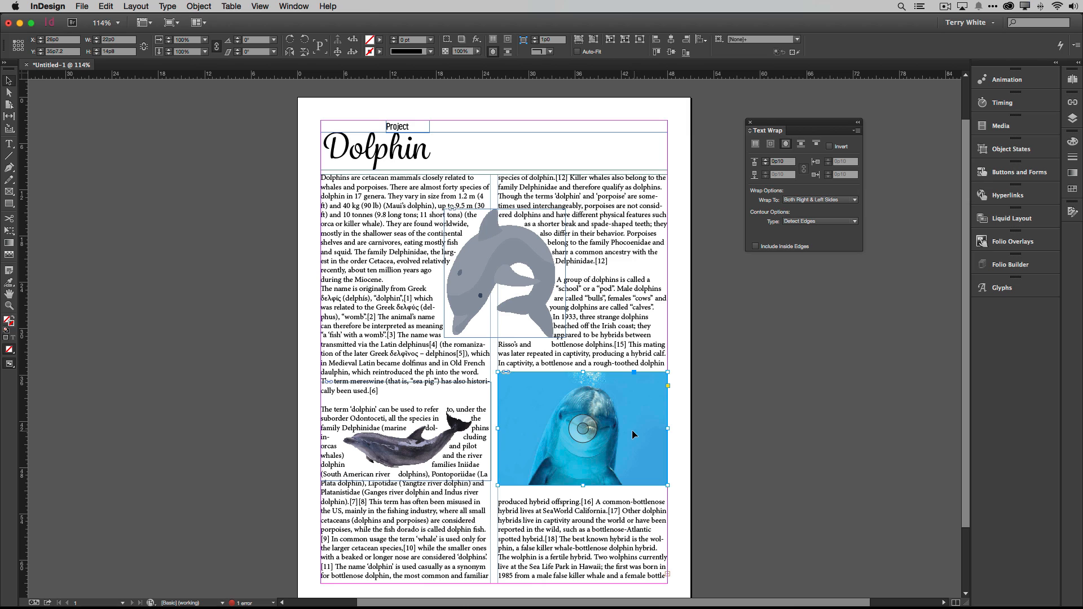
{"action": "mouse_move", "coordinate": [604, 369]}
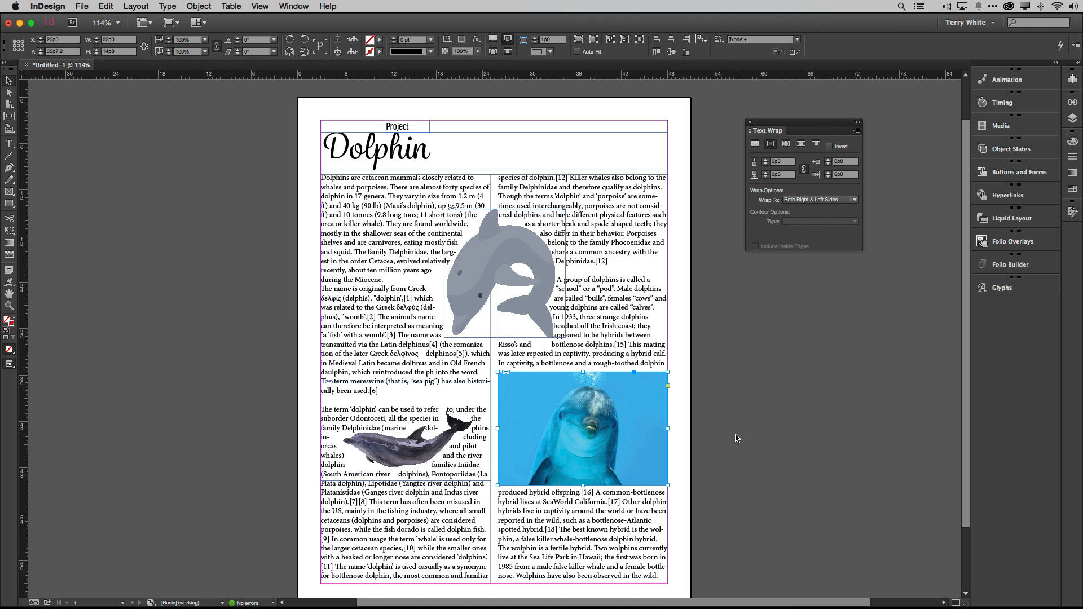
{"action": "left_click", "coordinate": [786, 143]}
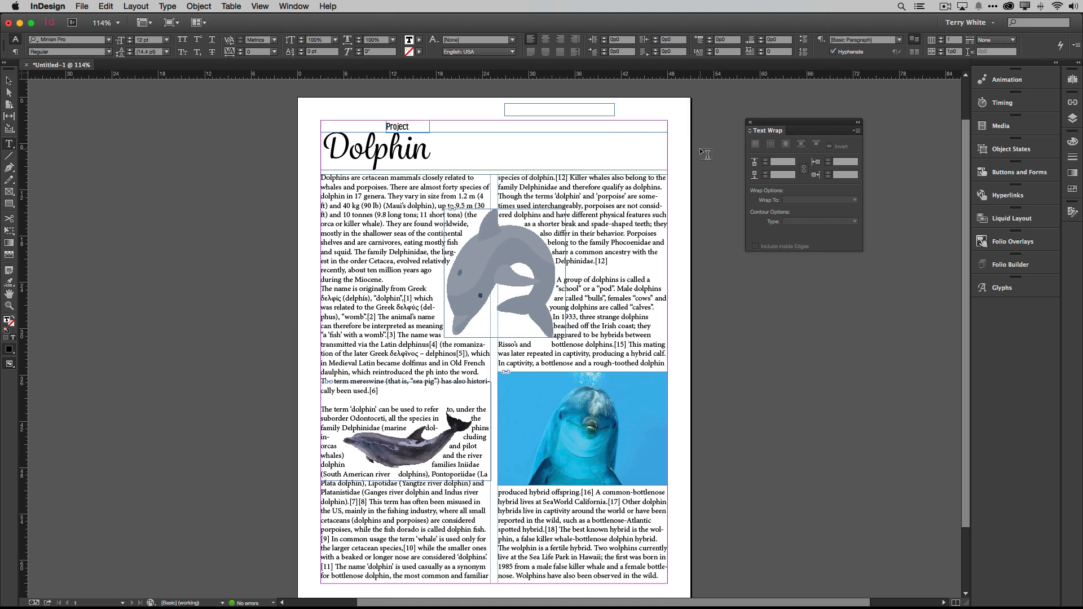
Type the 'Sparky' name label into a new text frame
{"action": "type", "text": "Spark"}
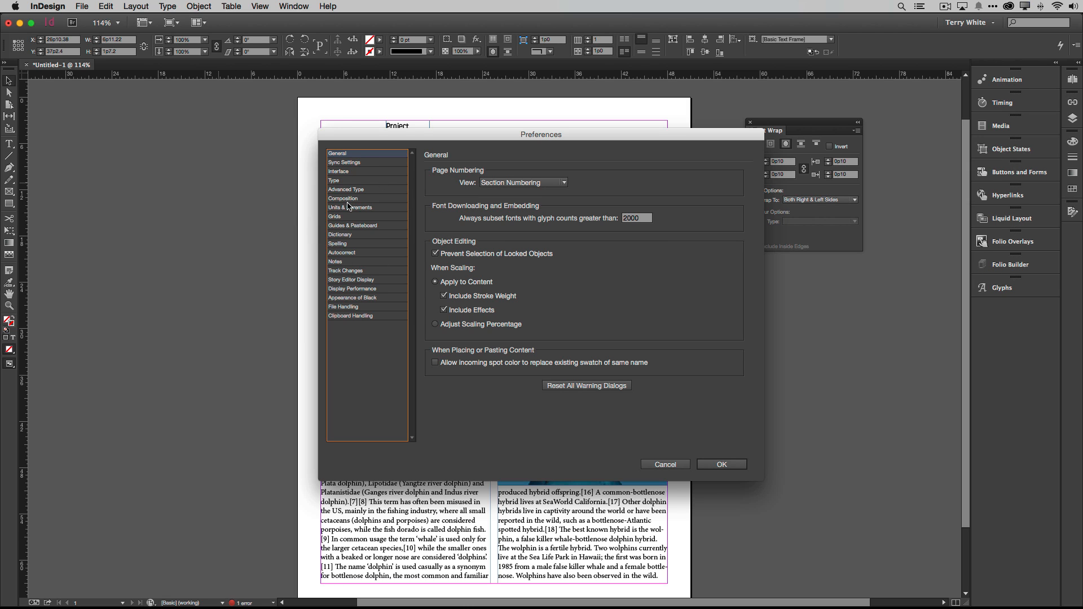
Turn on 'Text Wrap Only Affects Text Beneath' in Composition preferences so the Sparky label shows
{"action": "left_click", "coordinate": [343, 198]}
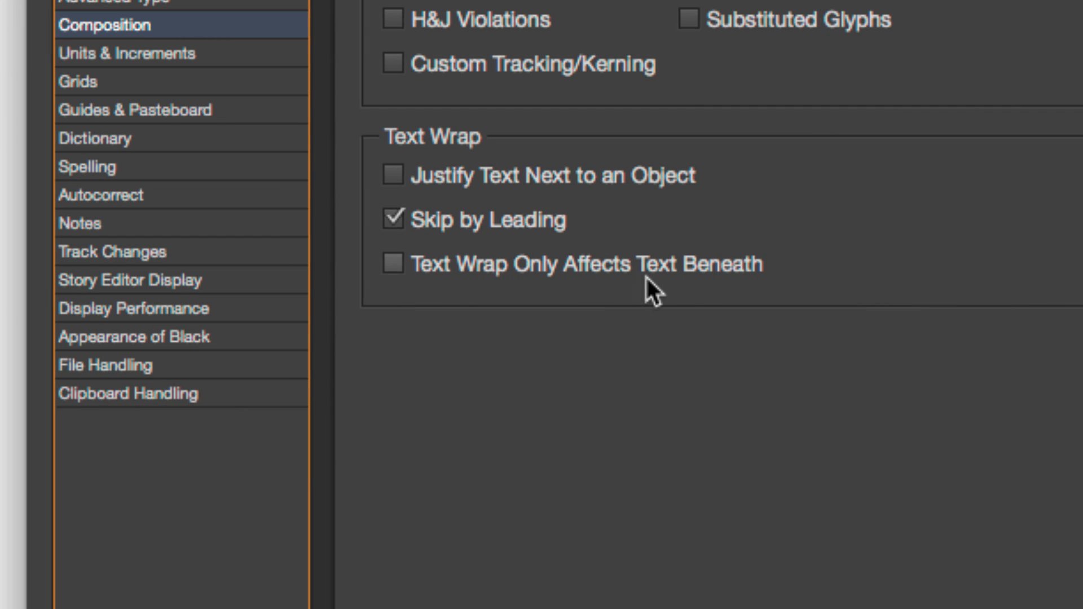
{"action": "mouse_move", "coordinate": [414, 289]}
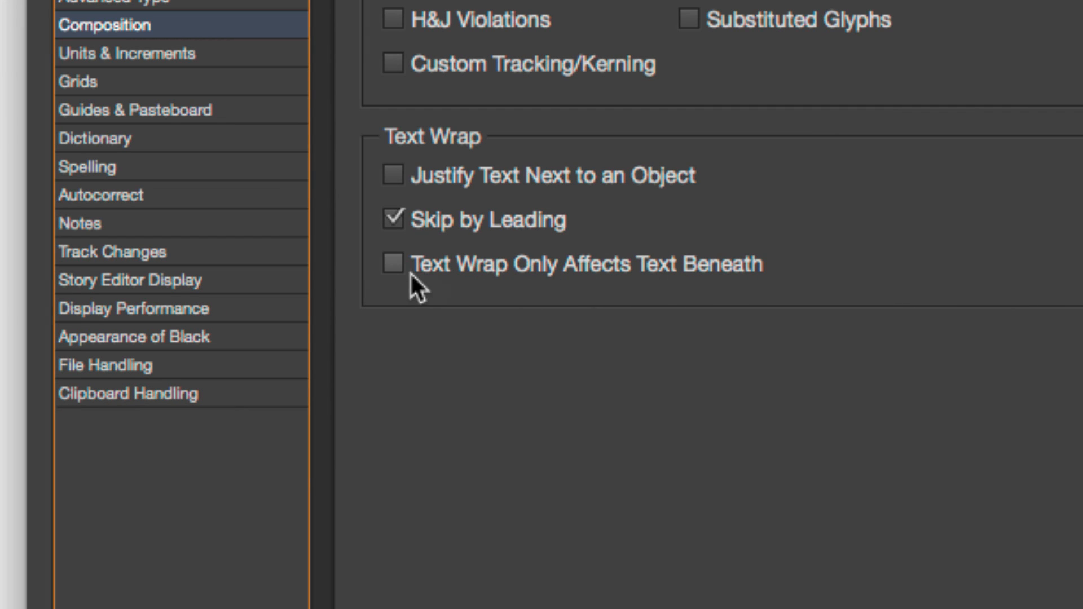
{"action": "left_click", "coordinate": [392, 264]}
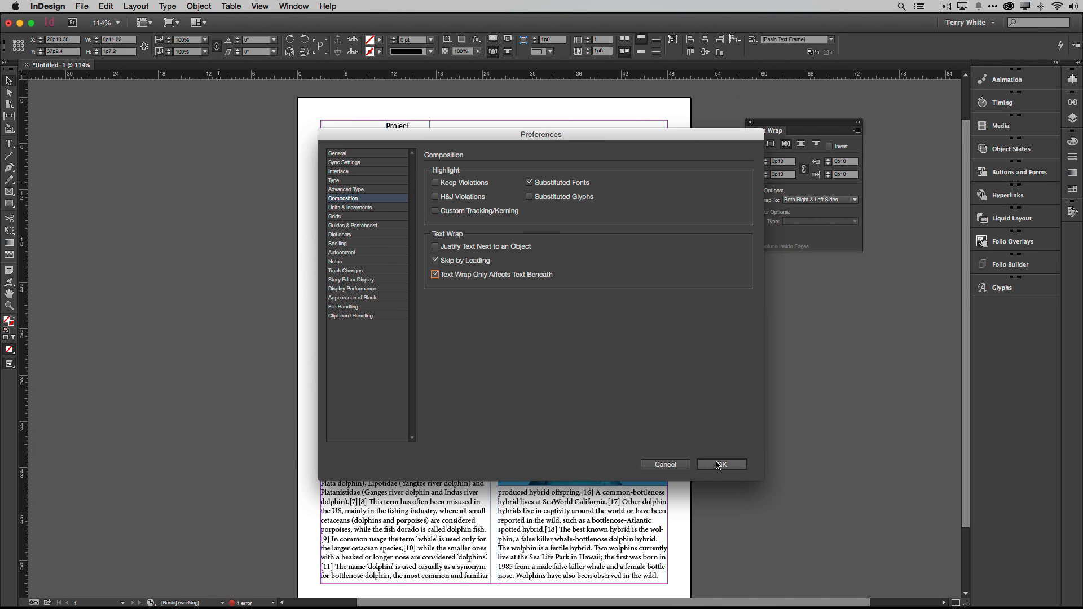
{"action": "left_click", "coordinate": [722, 464]}
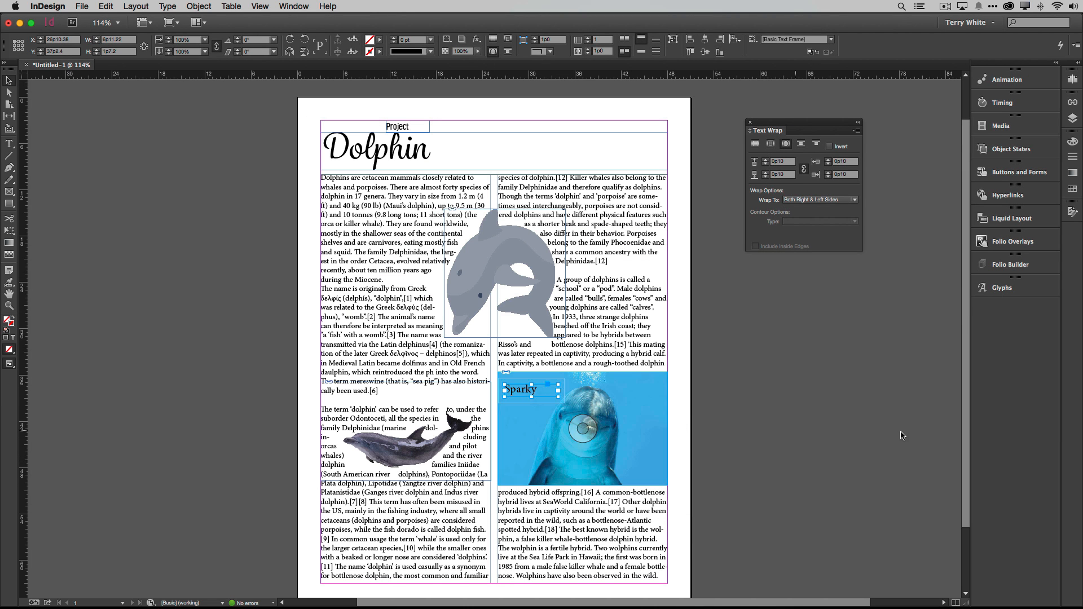